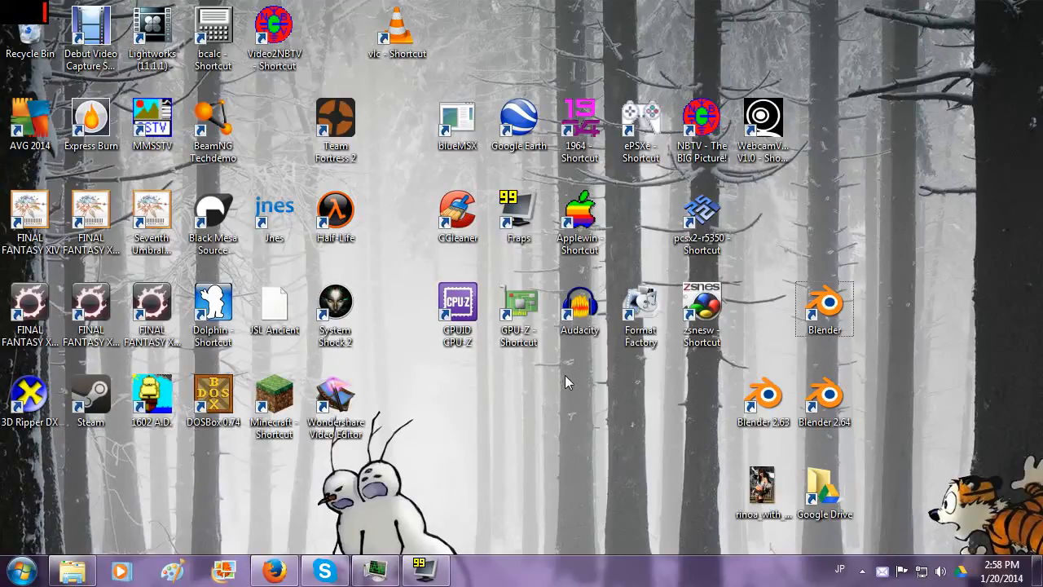
# - Launch Blender and turn the box's red material diffuse colour back to white
pyautogui.doubleClick(825, 308)
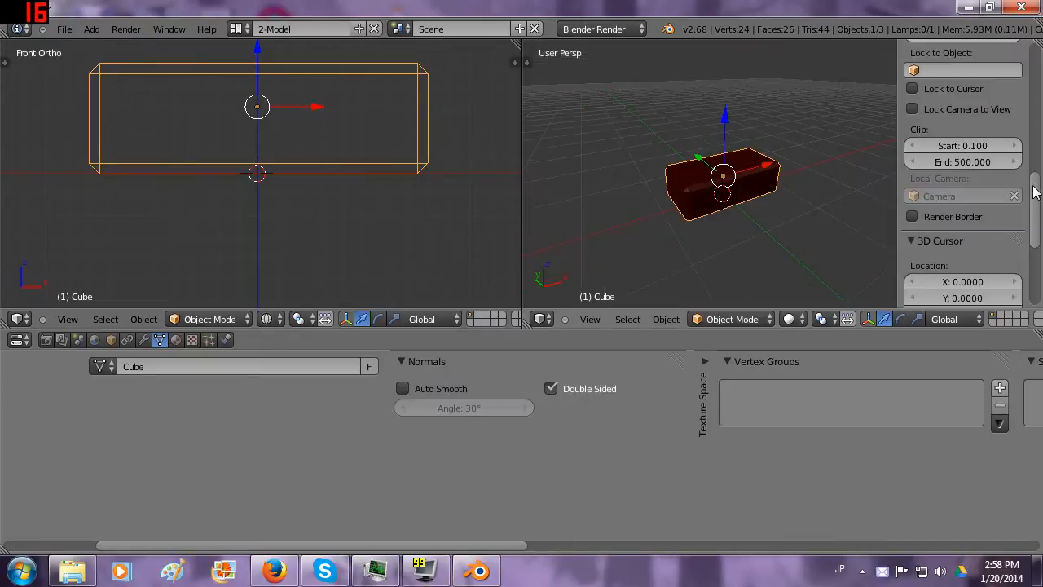
pyautogui.scroll(-3)
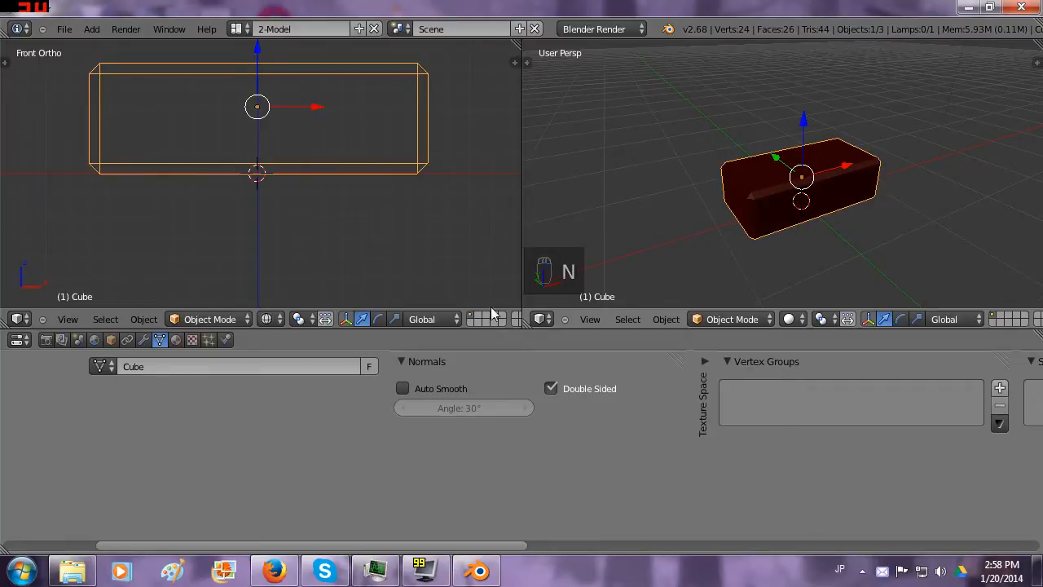
pyautogui.click(192, 341)
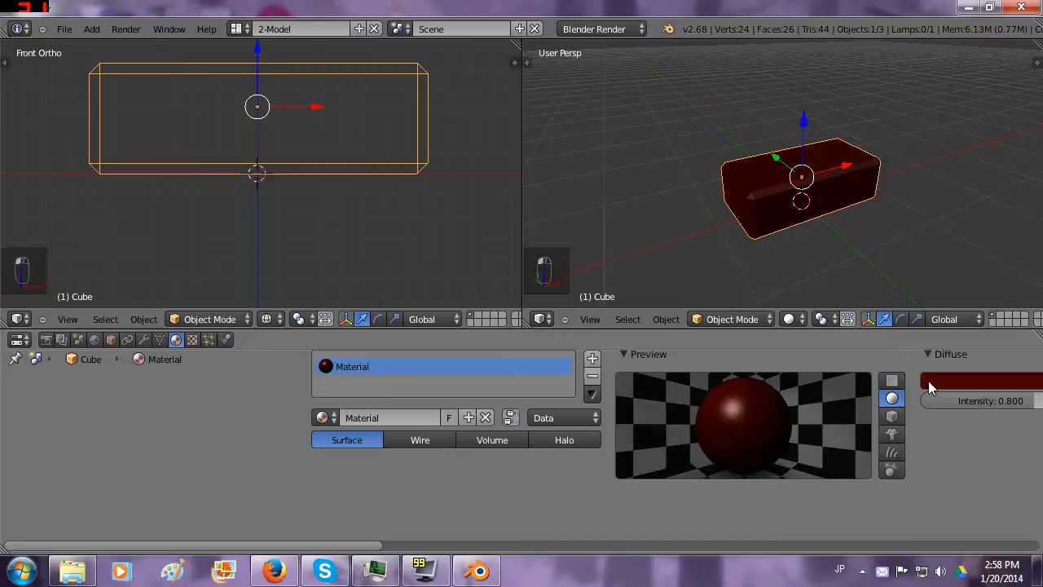
pyautogui.click(981, 378)
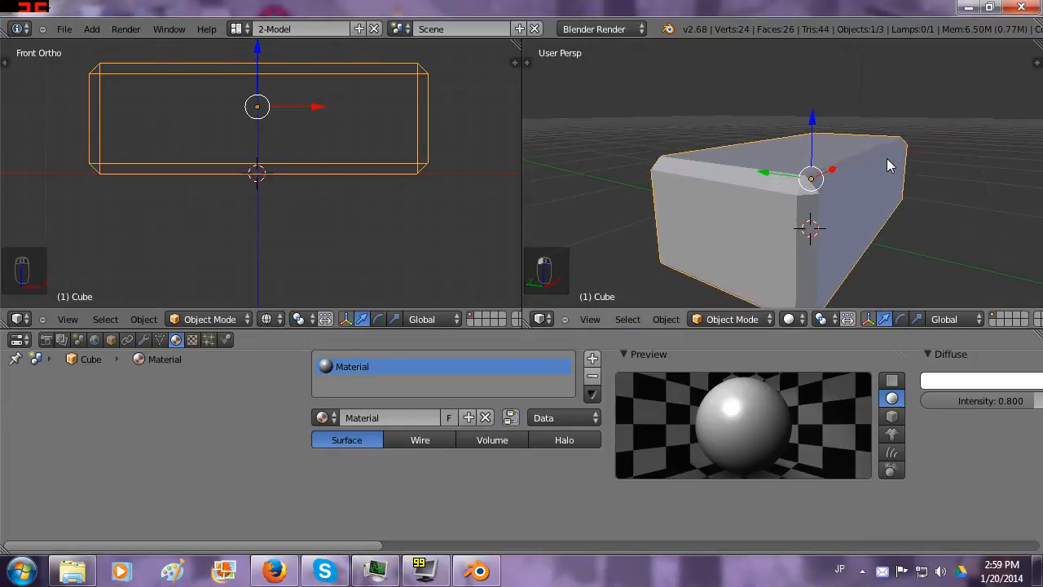
# - Add a Subdivision Surface modifier to the box
pyautogui.press('Tab')
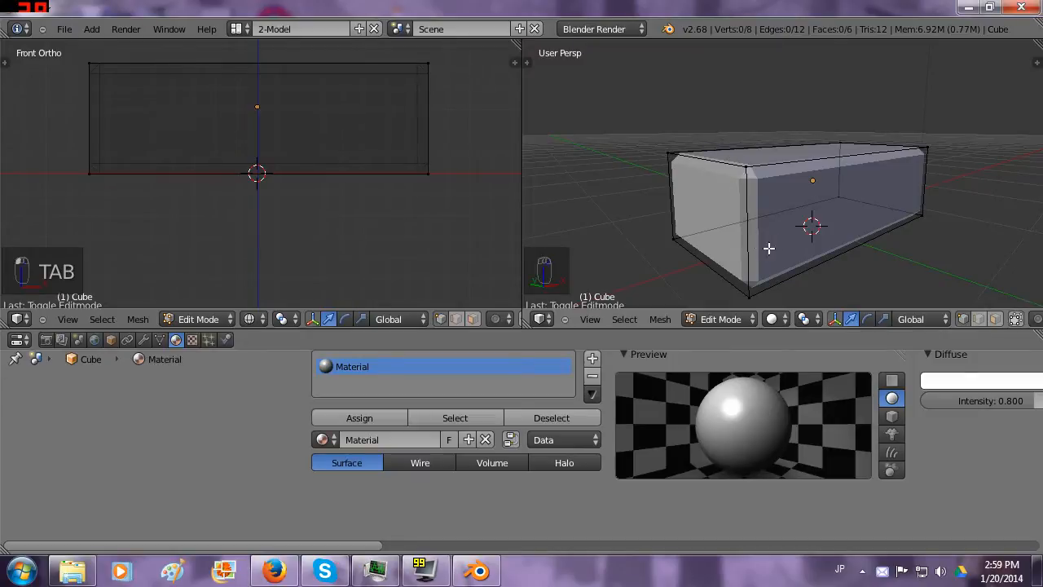
pyautogui.moveTo(803, 222)
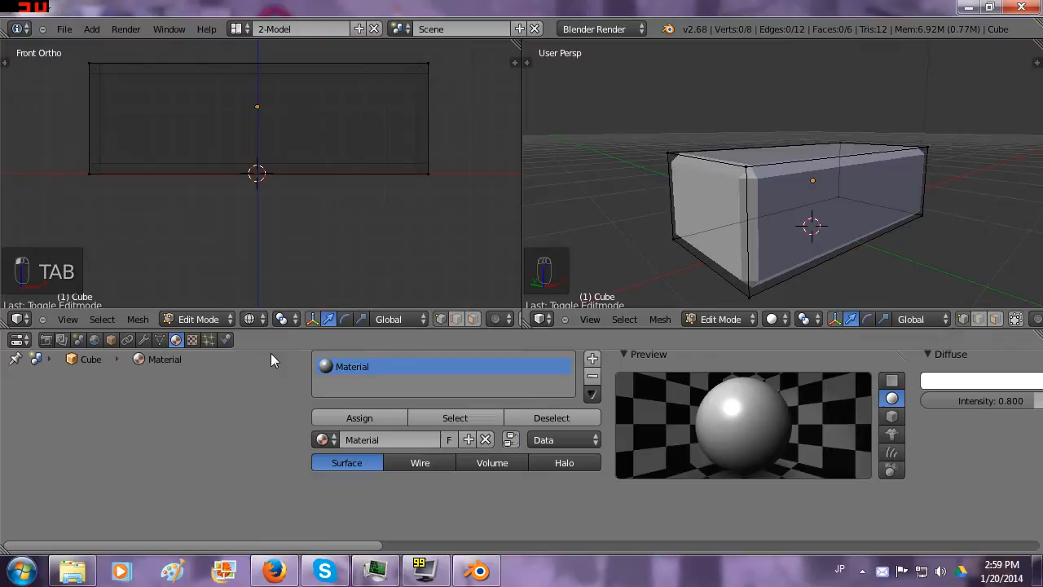
pyautogui.moveTo(616, 189)
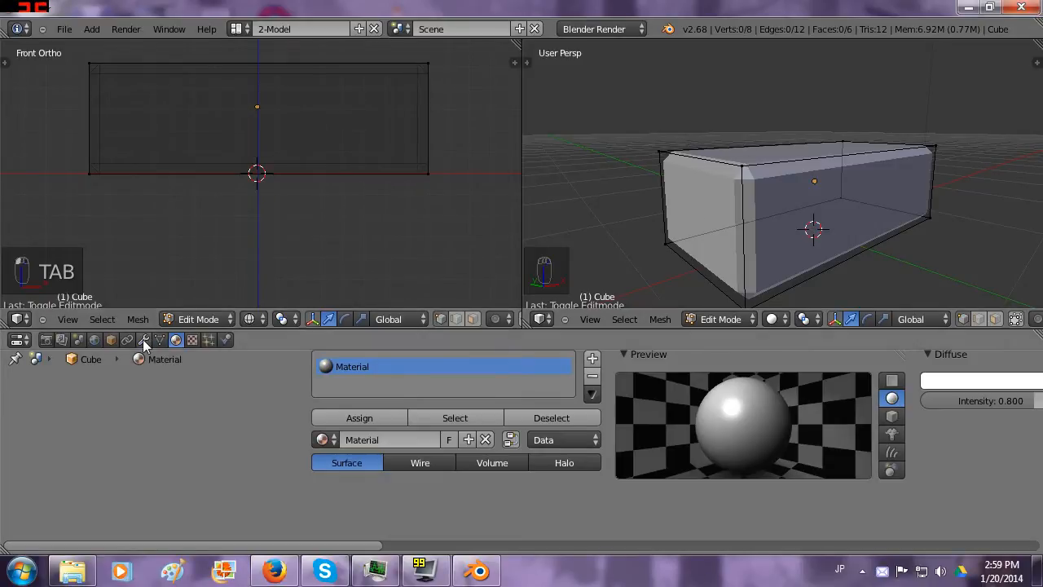
pyautogui.click(143, 340)
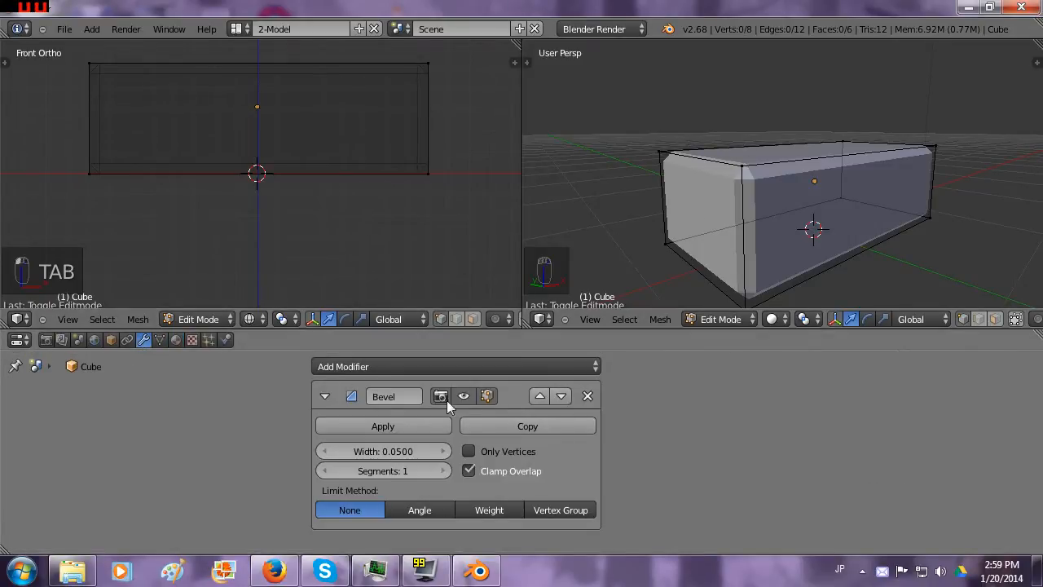
pyautogui.click(457, 365)
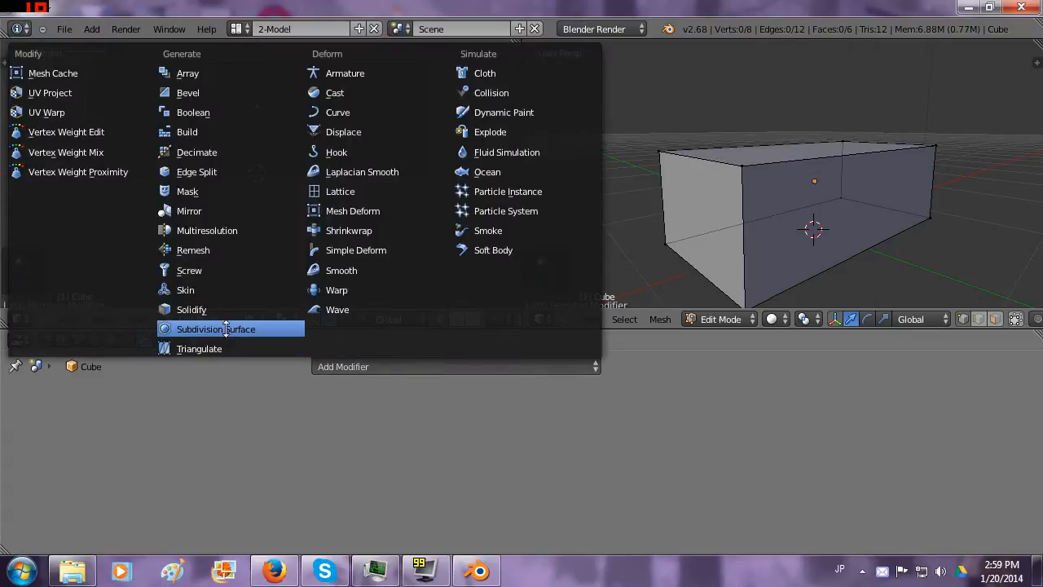
pyautogui.click(215, 329)
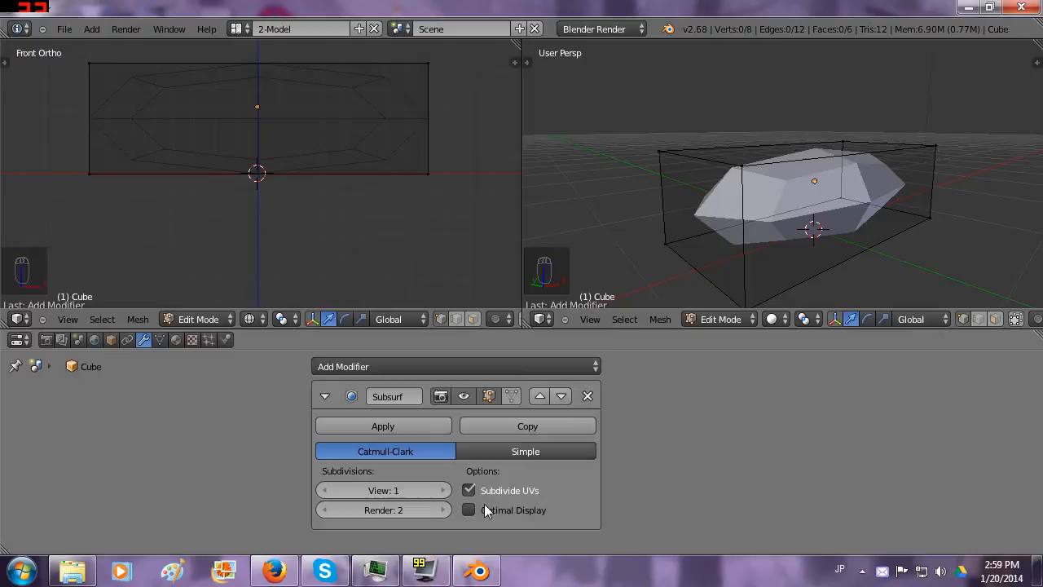
# - Set the modifier to 2 view subdivisions and 6 render subdivisions
pyautogui.click(443, 488)
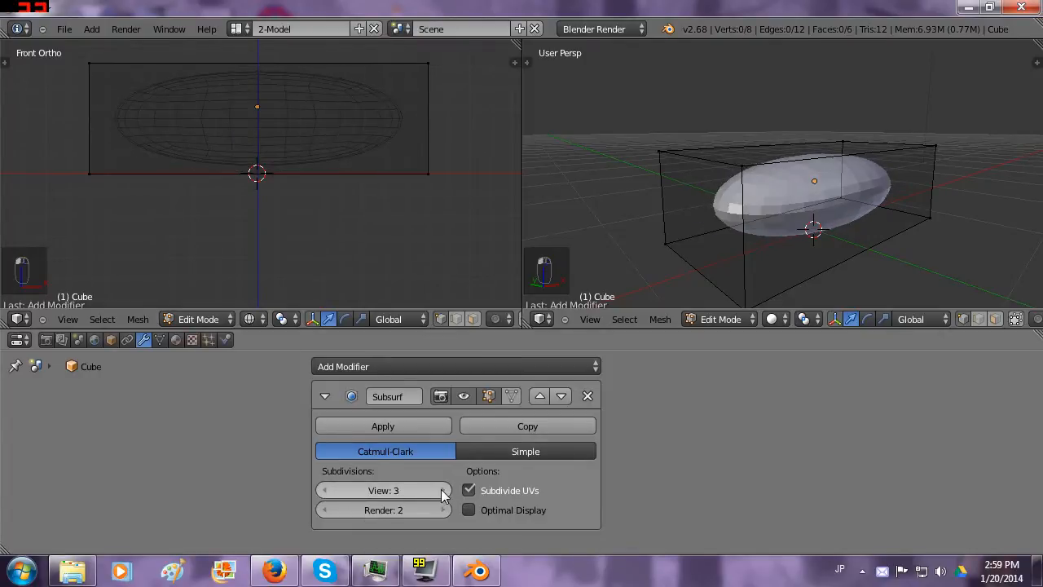
pyautogui.click(324, 489)
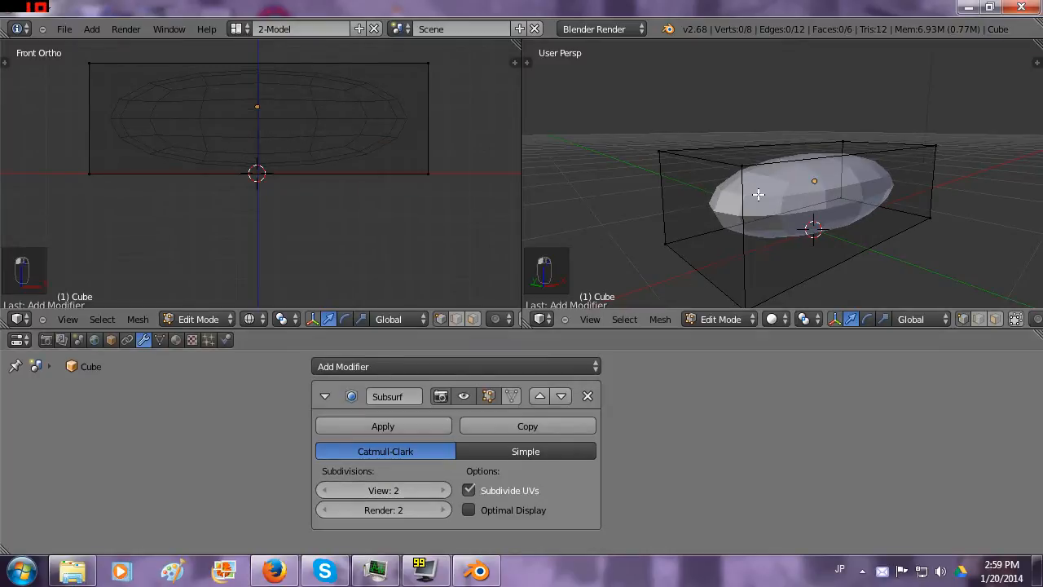
pyautogui.moveTo(748, 197)
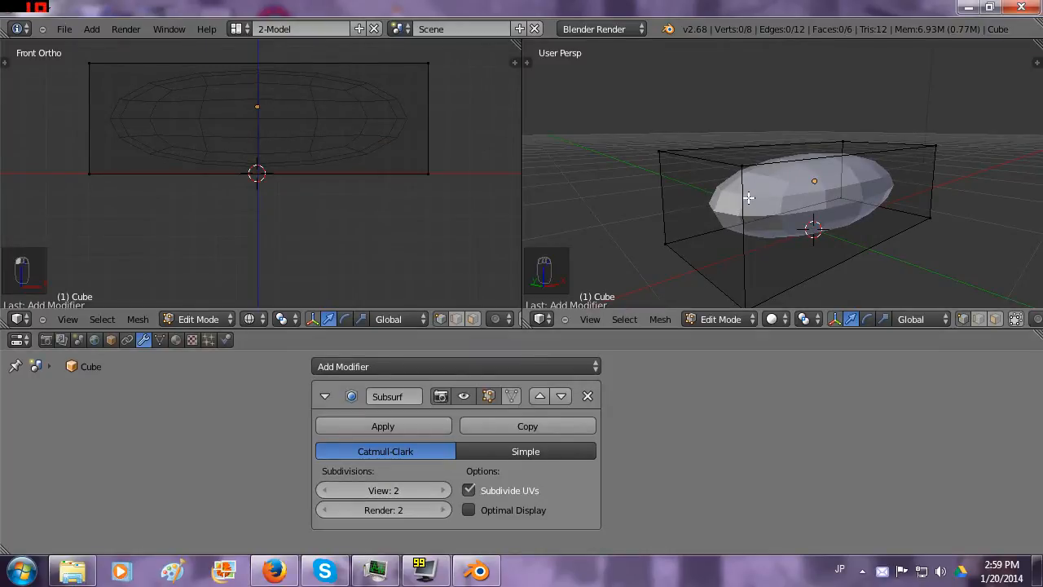
pyautogui.moveTo(799, 166)
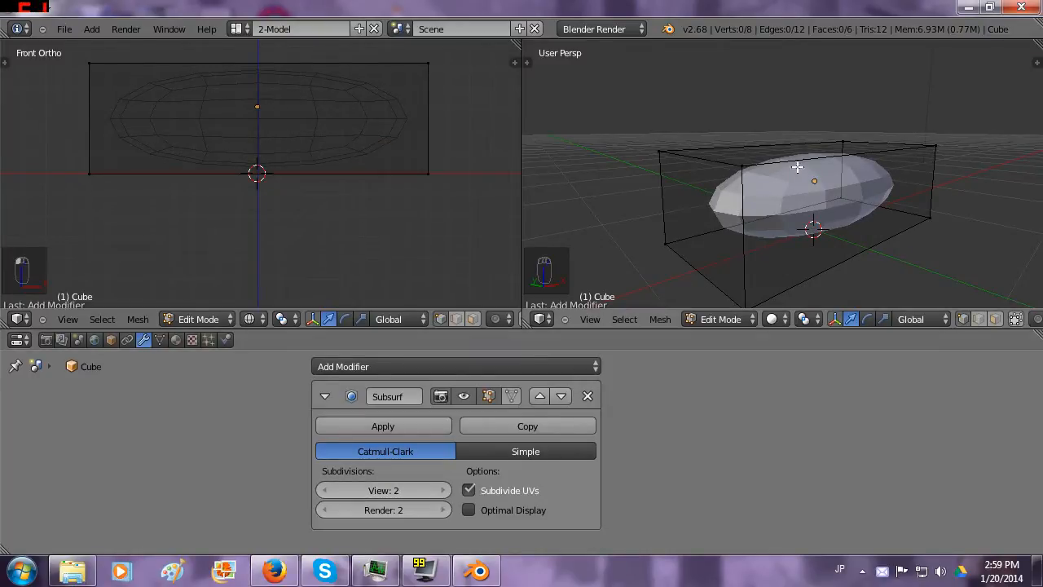
pyautogui.click(443, 509)
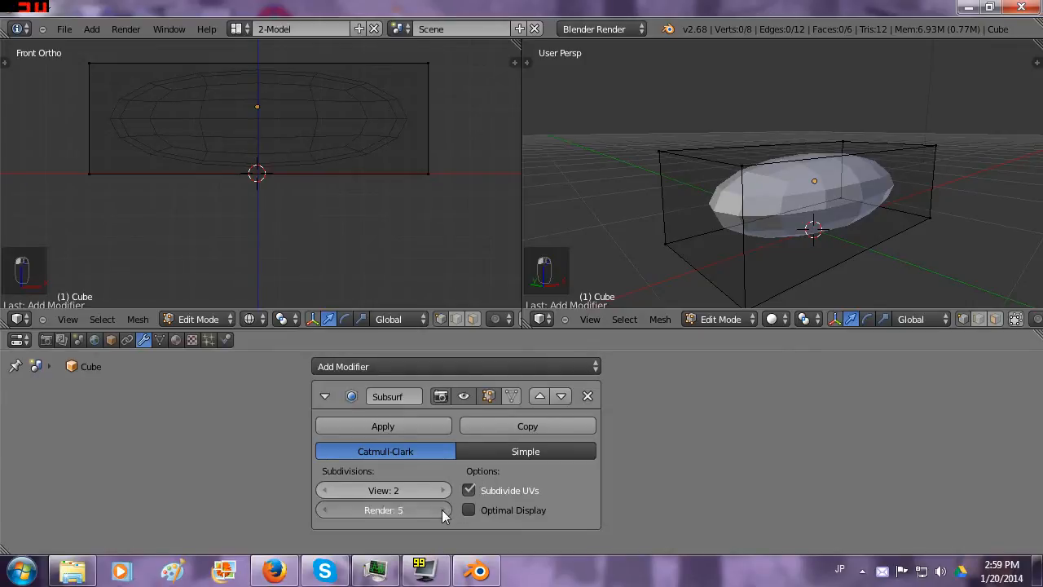
pyautogui.click(443, 508)
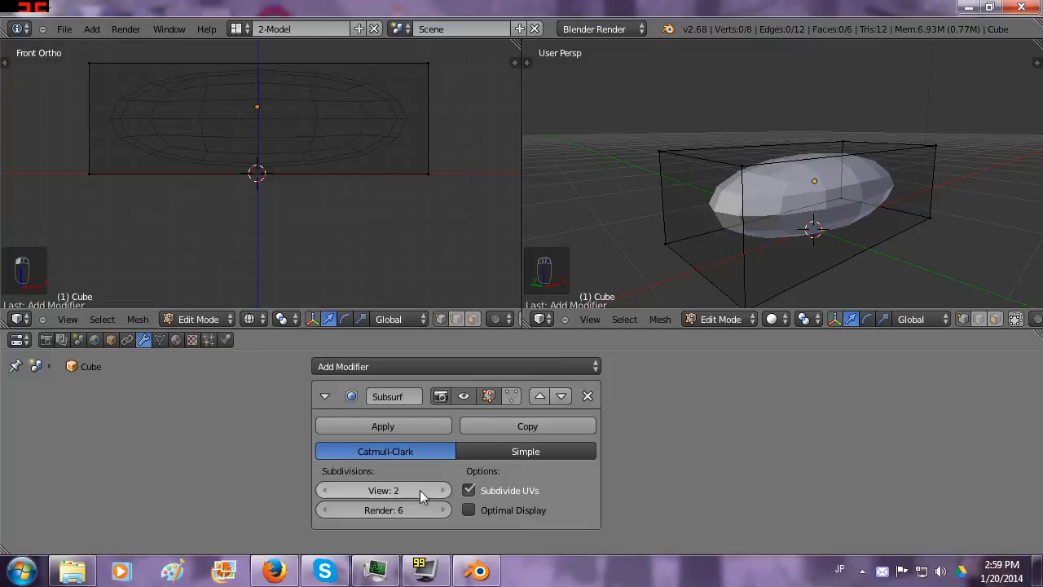
pyautogui.moveTo(633, 303)
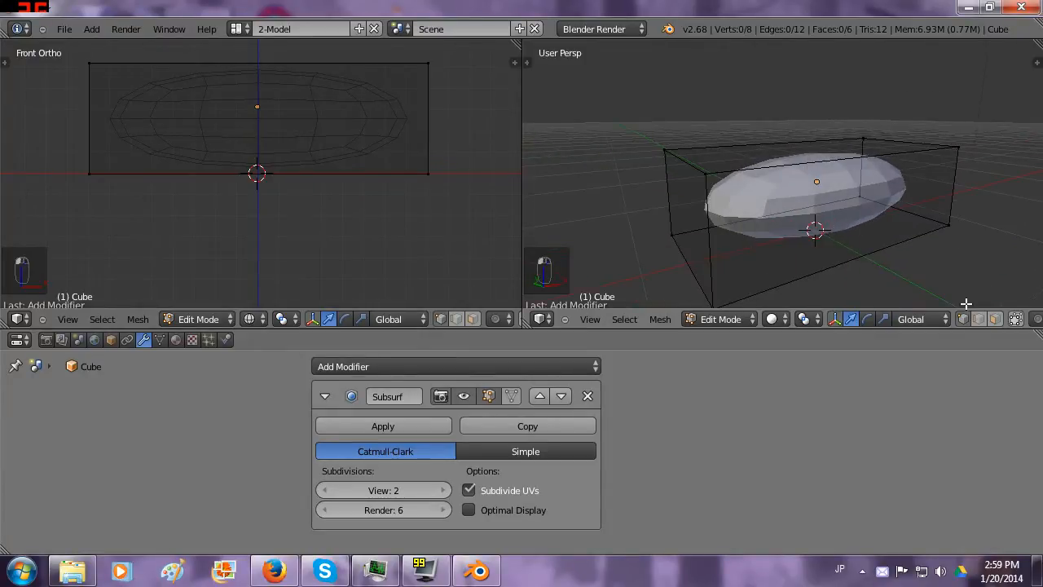
# - Delete the capsule's end faces and scale the shell into a slim open tube, seen from the side
pyautogui.click(904, 172)
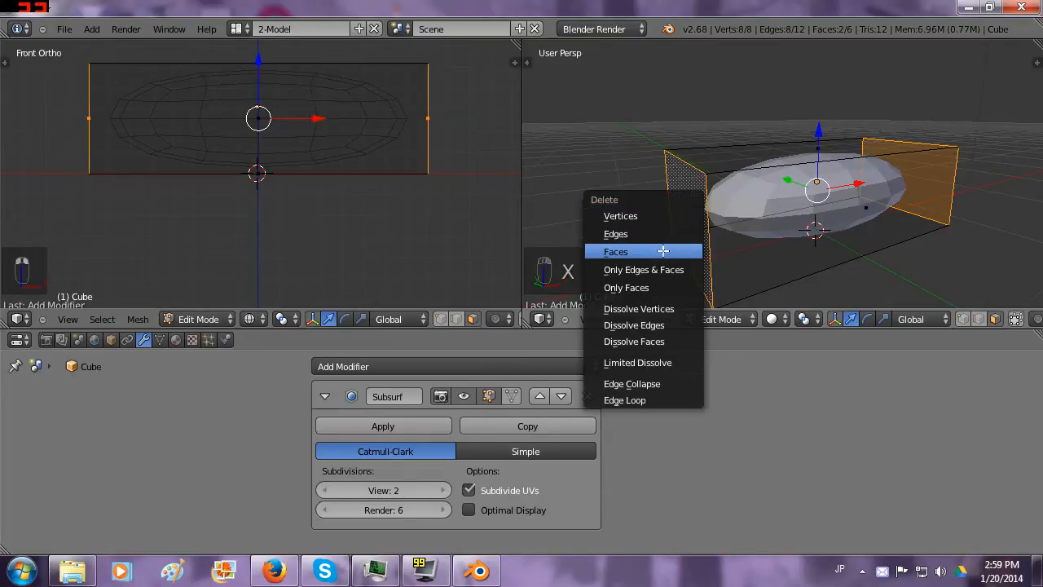
pyautogui.click(616, 251)
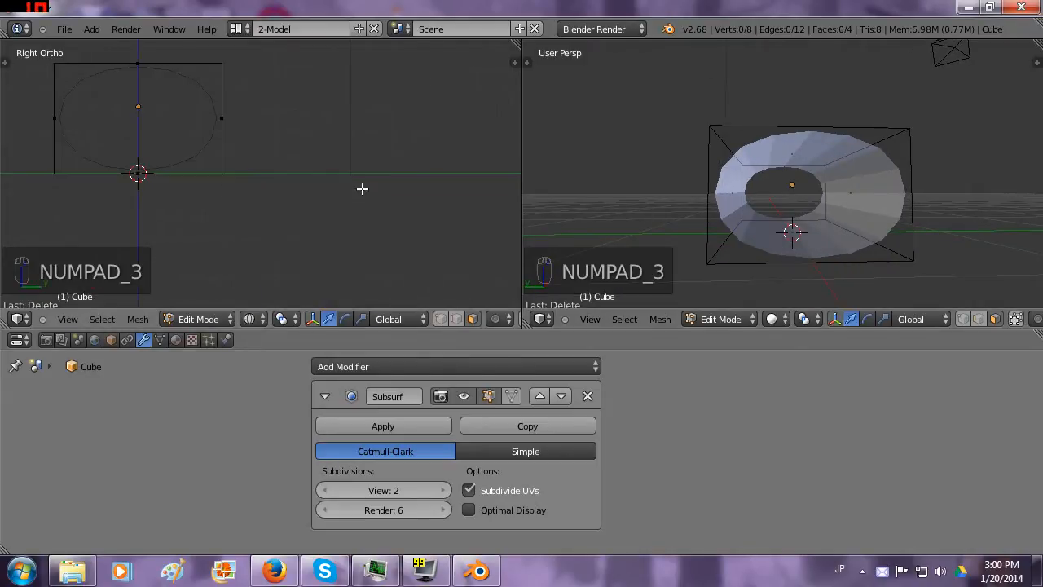
pyautogui.press('a')
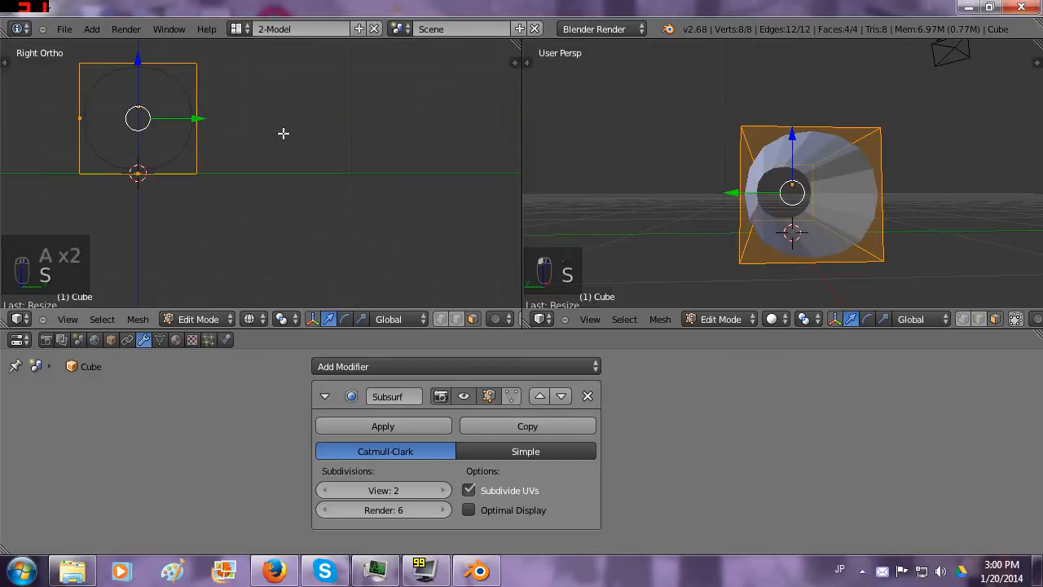
pyautogui.press('Tab')
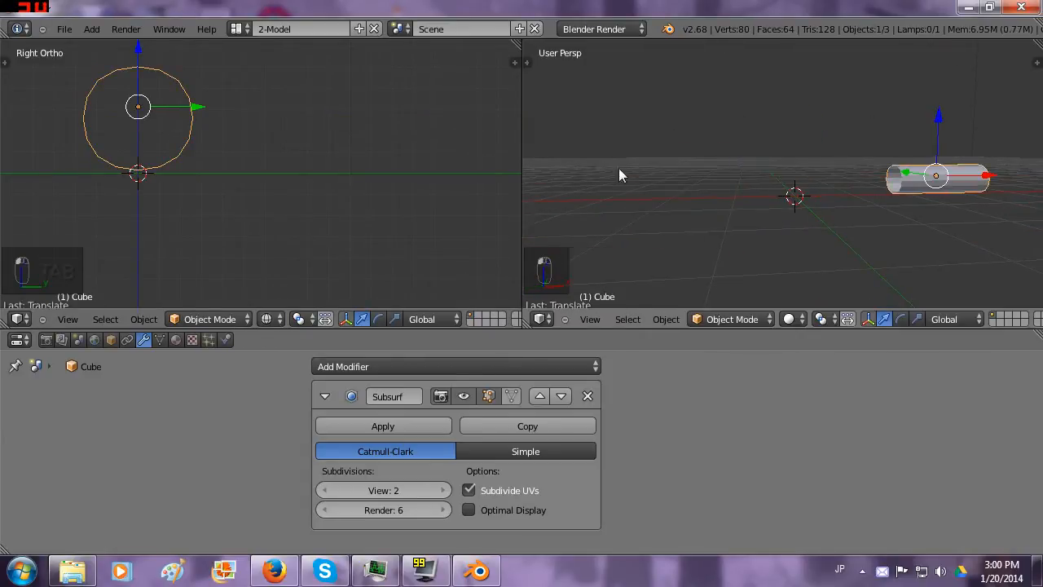
# - Add an icosphere with a Subdivision Surface modifier as the central carbon sphere
pyautogui.click(91, 29)
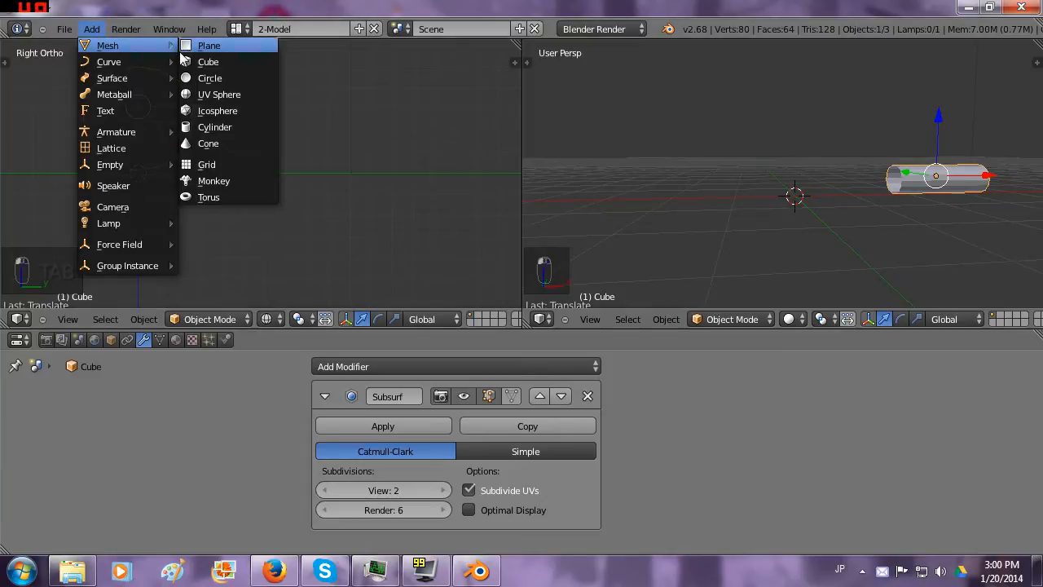
pyautogui.click(219, 110)
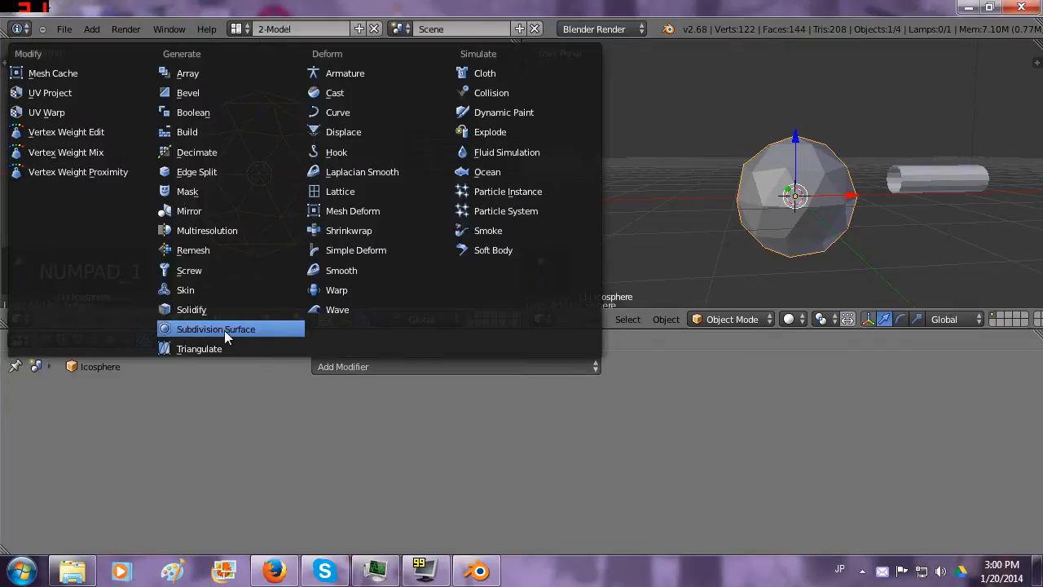
pyautogui.click(215, 329)
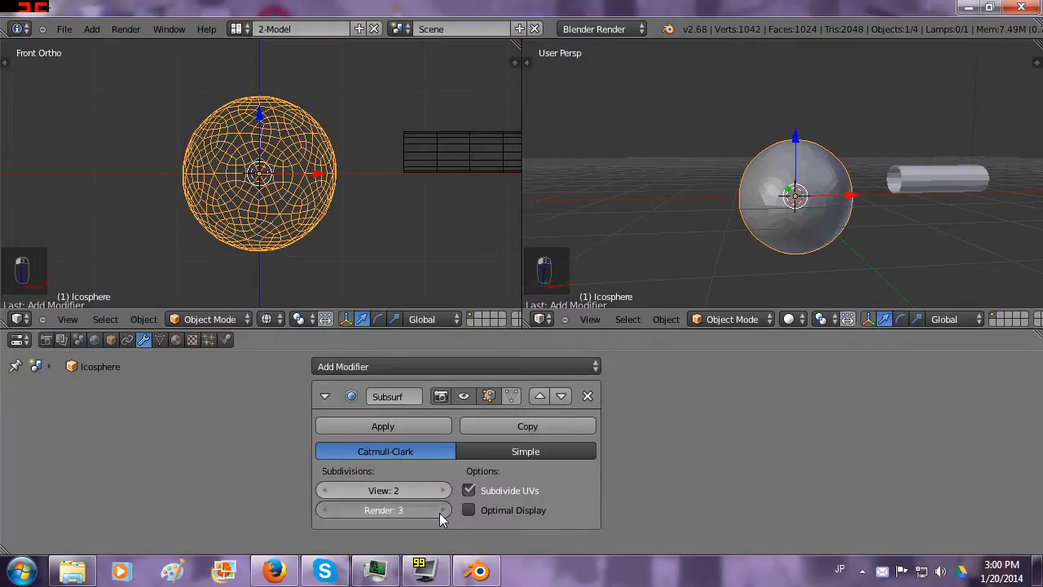
pyautogui.click(443, 509)
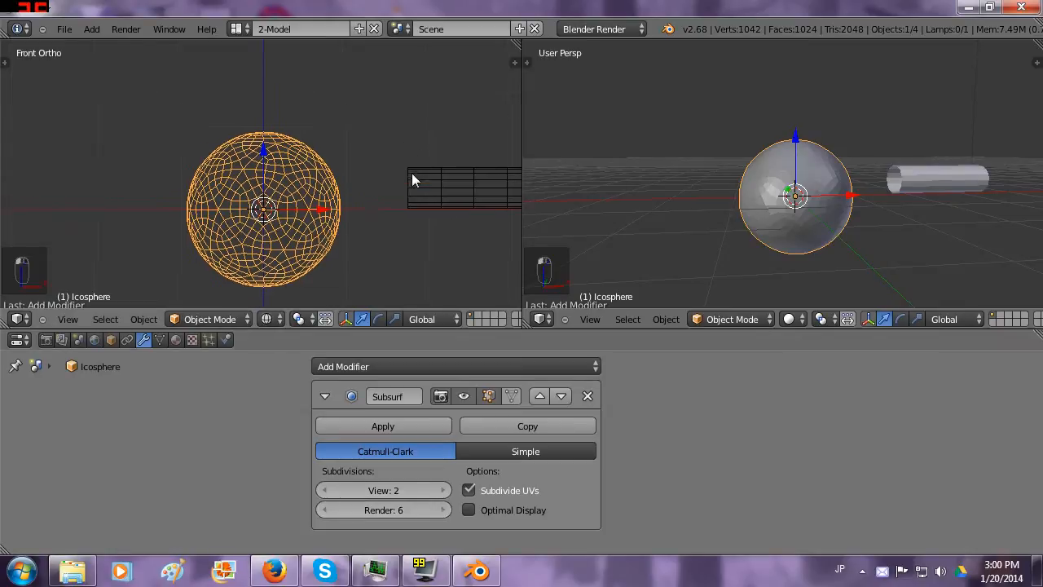
# - Duplicate the sphere, lift the copy above the original and shrink it to hydrogen size
pyautogui.press('shift+d')
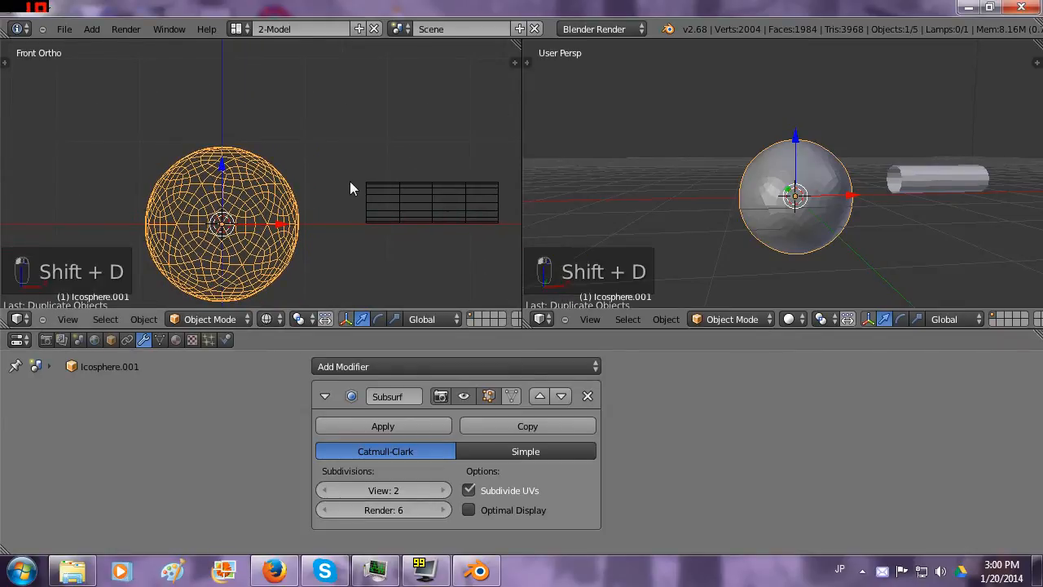
pyautogui.moveTo(292, 193)
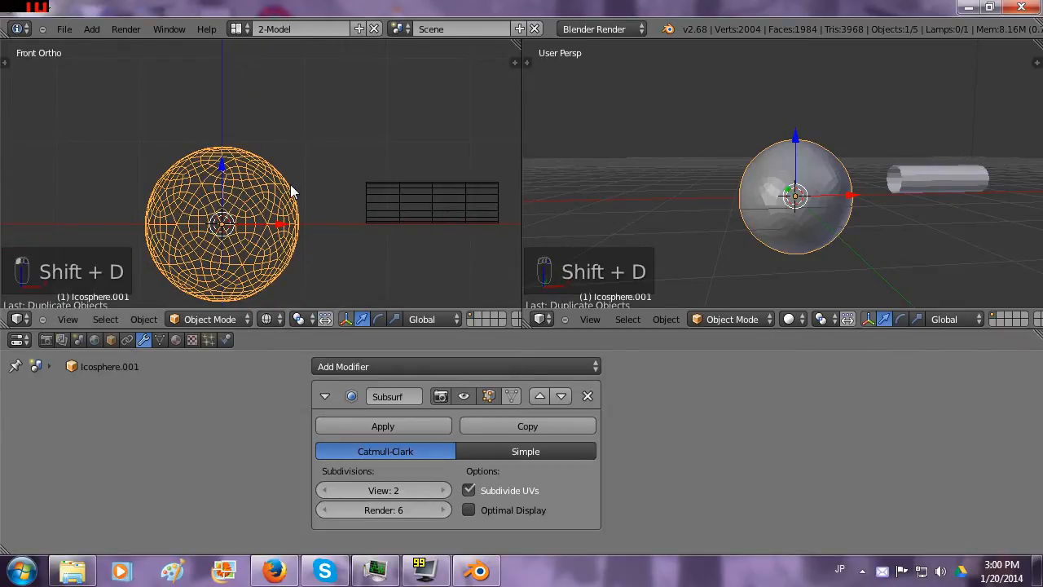
pyautogui.press('Tab')
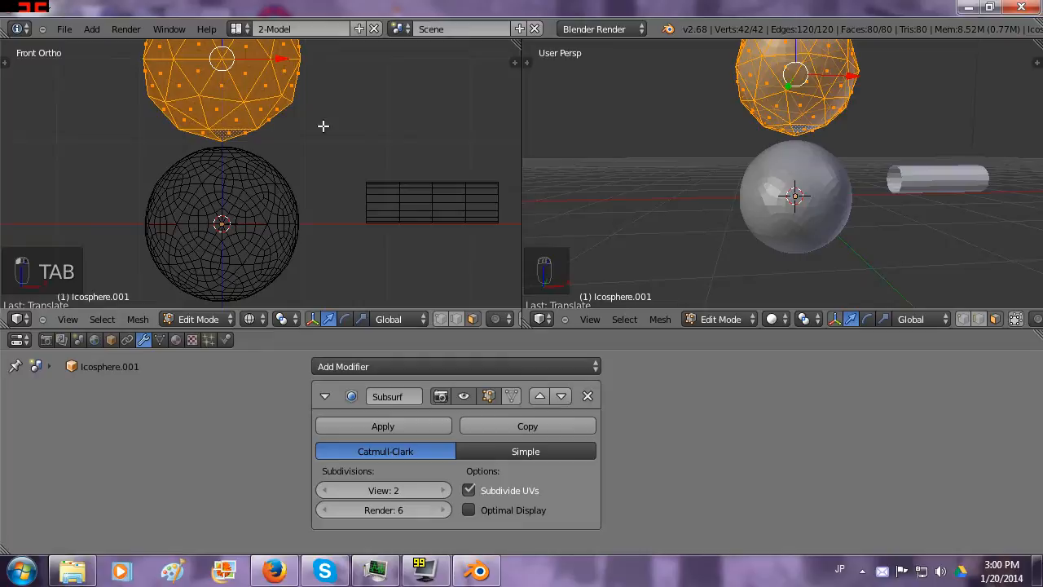
pyautogui.press('Tab')
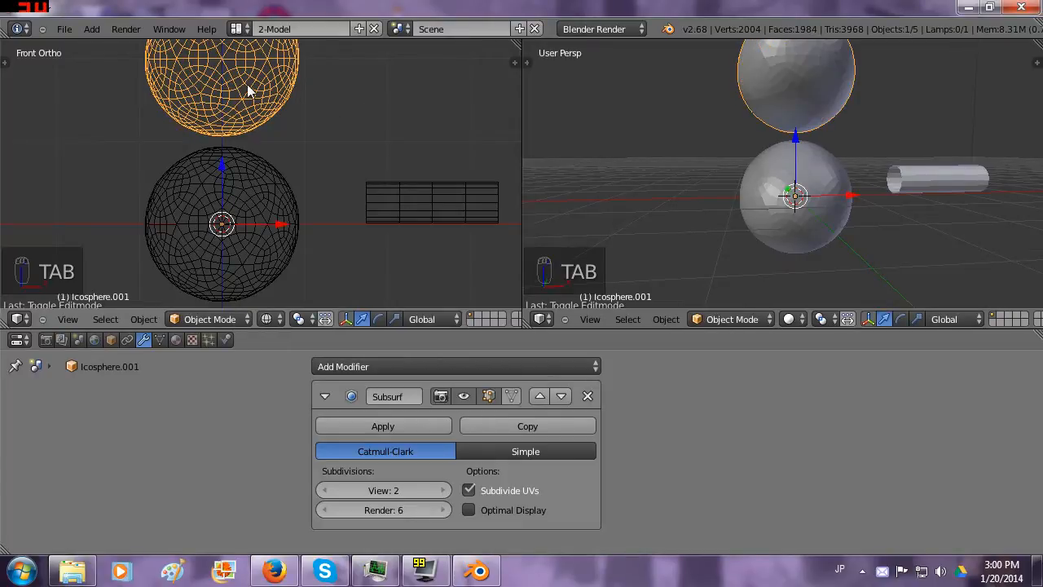
pyautogui.press('r')
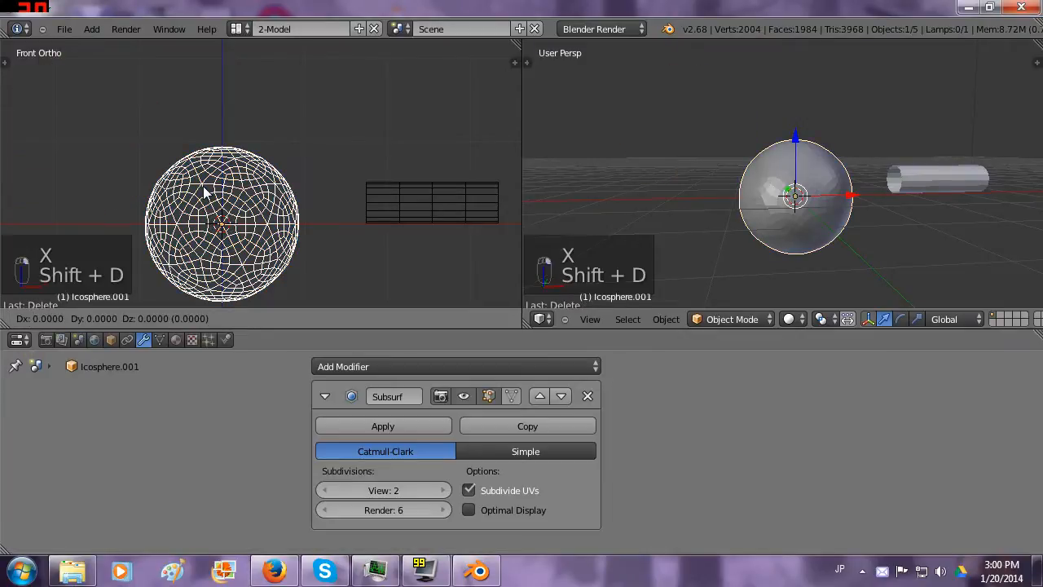
pyautogui.press('Tab')
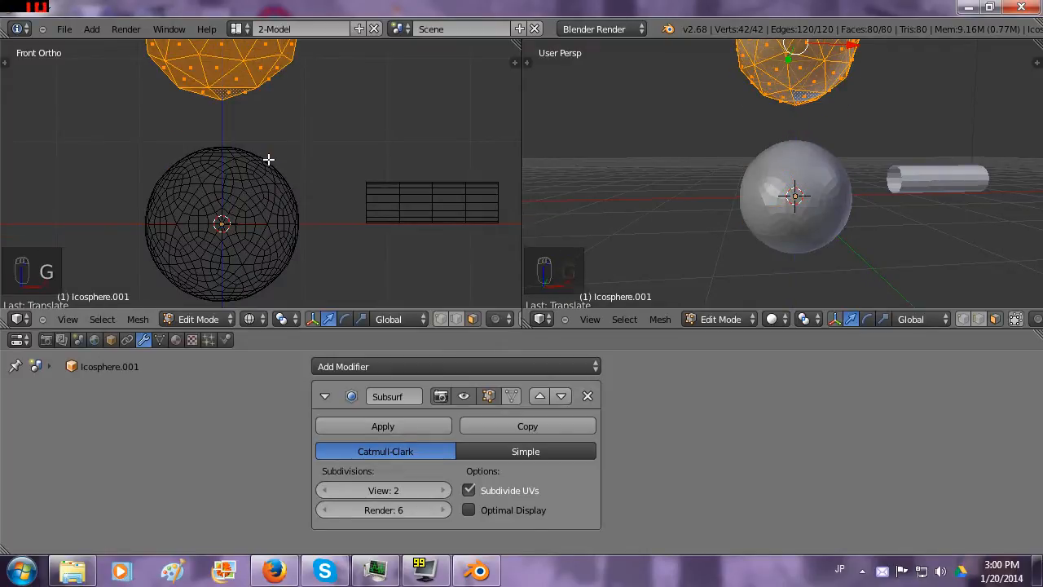
pyautogui.press('s')
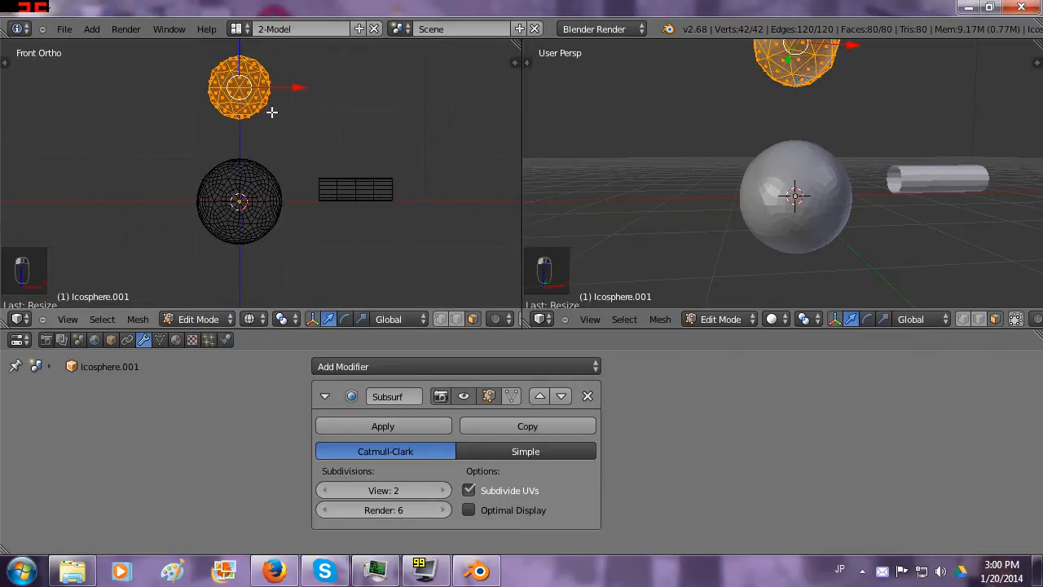
pyautogui.press('Tab')
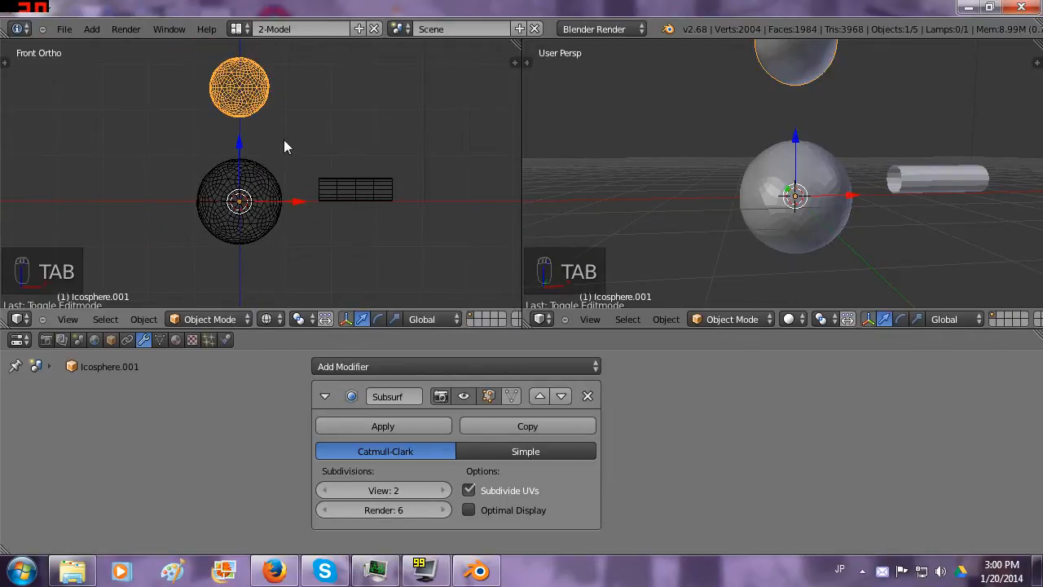
# - Give the small upper sphere a new material with a blue diffuse colour
pyautogui.click(176, 341)
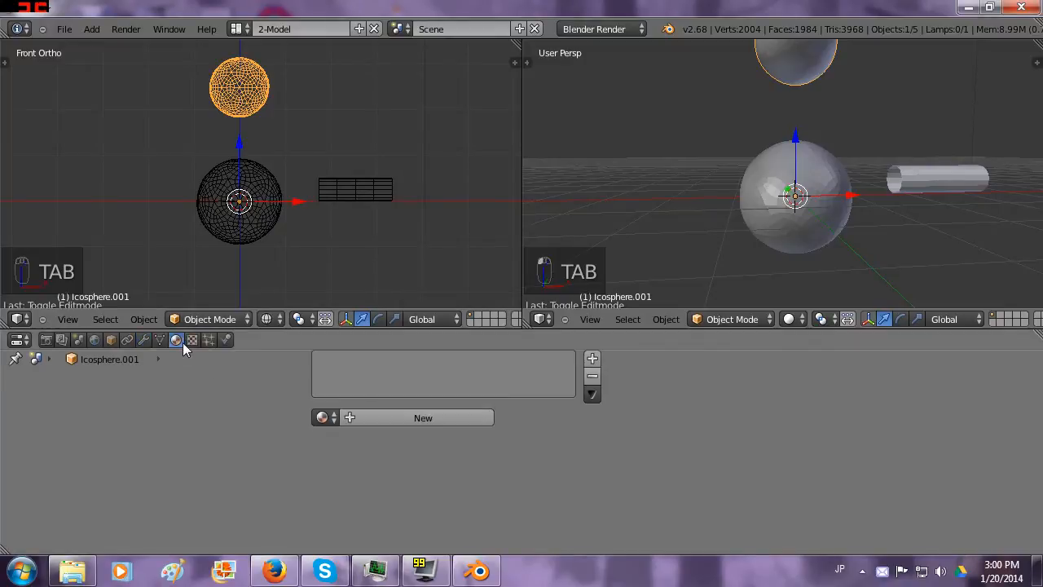
pyautogui.moveTo(339, 420)
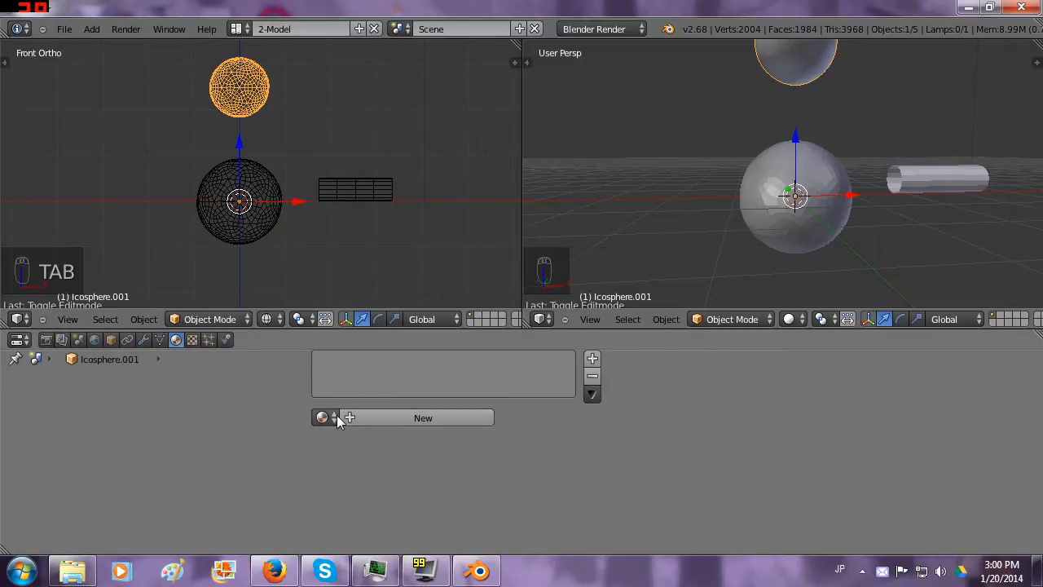
pyautogui.click(423, 417)
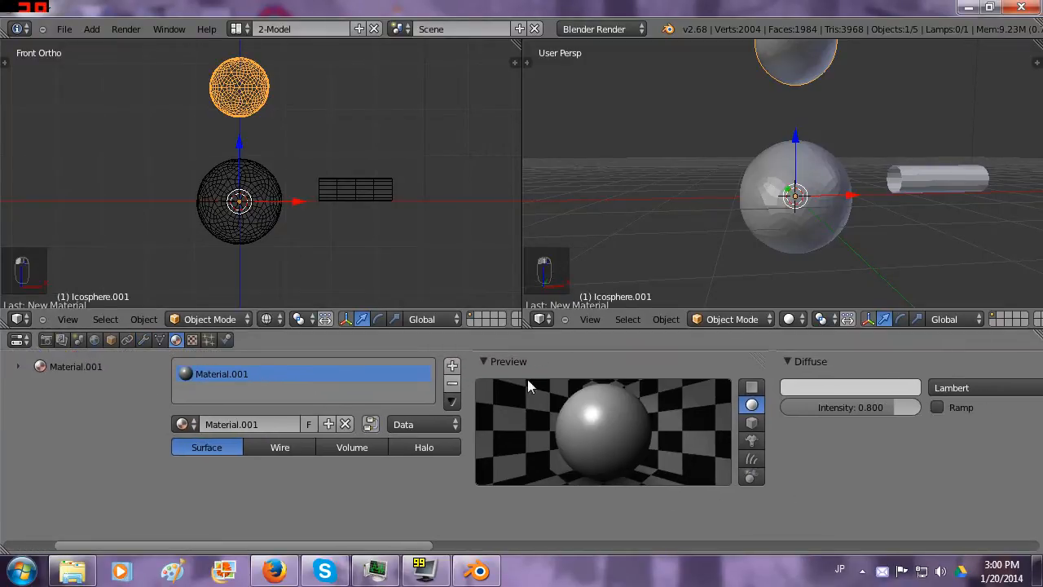
pyautogui.moveTo(209, 284)
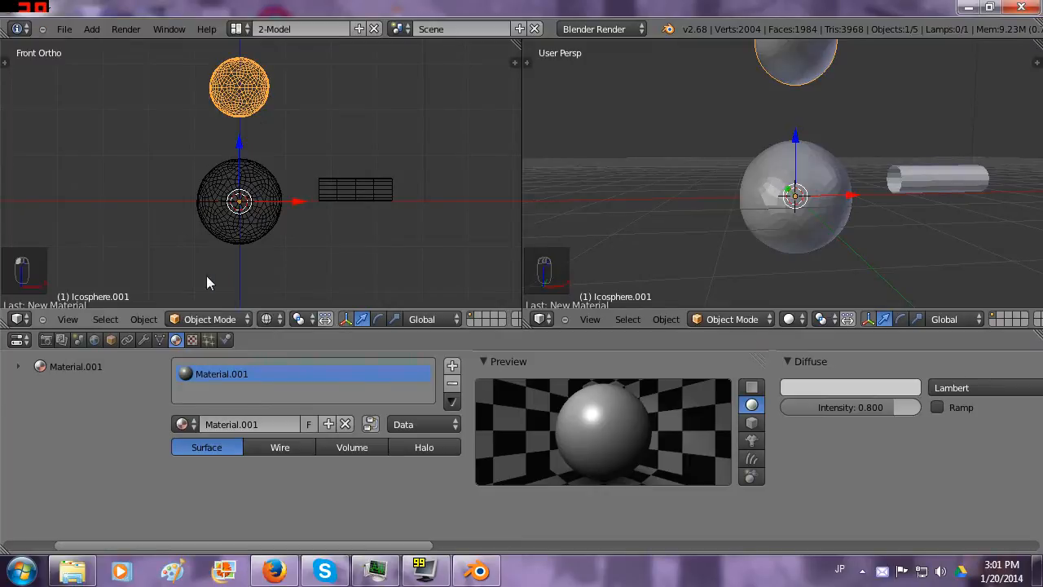
pyautogui.click(850, 388)
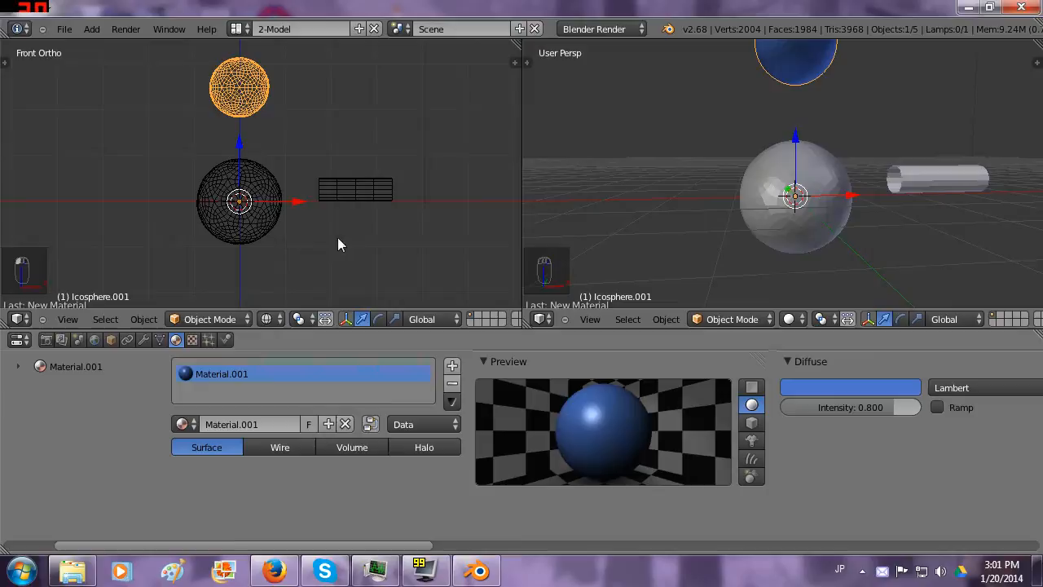
# - Duplicate the blue sphere and rotate the copies into a tetrahedral arrangement around the carbon
pyautogui.press('shift+d')
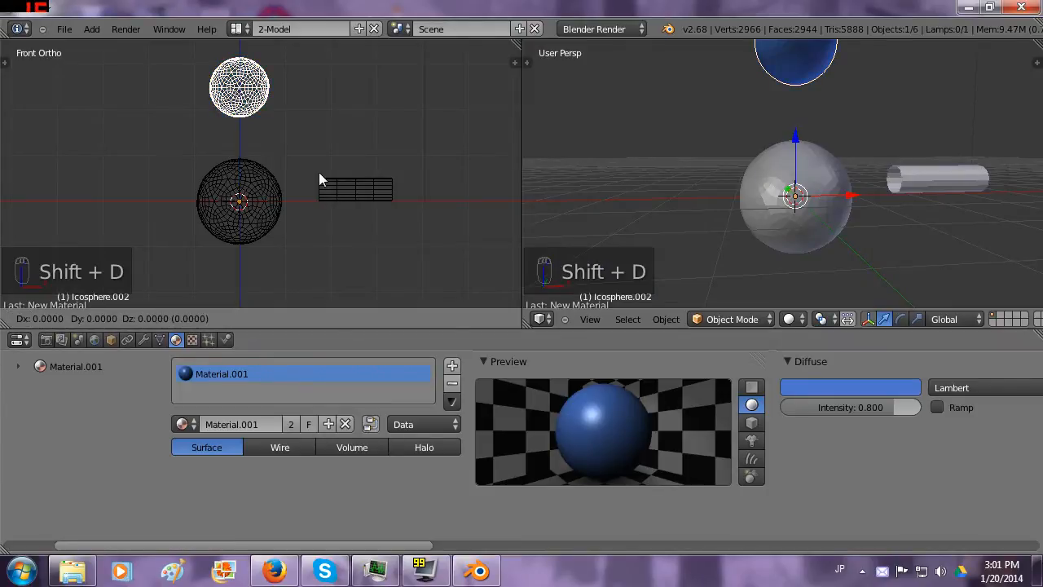
pyautogui.press('r')
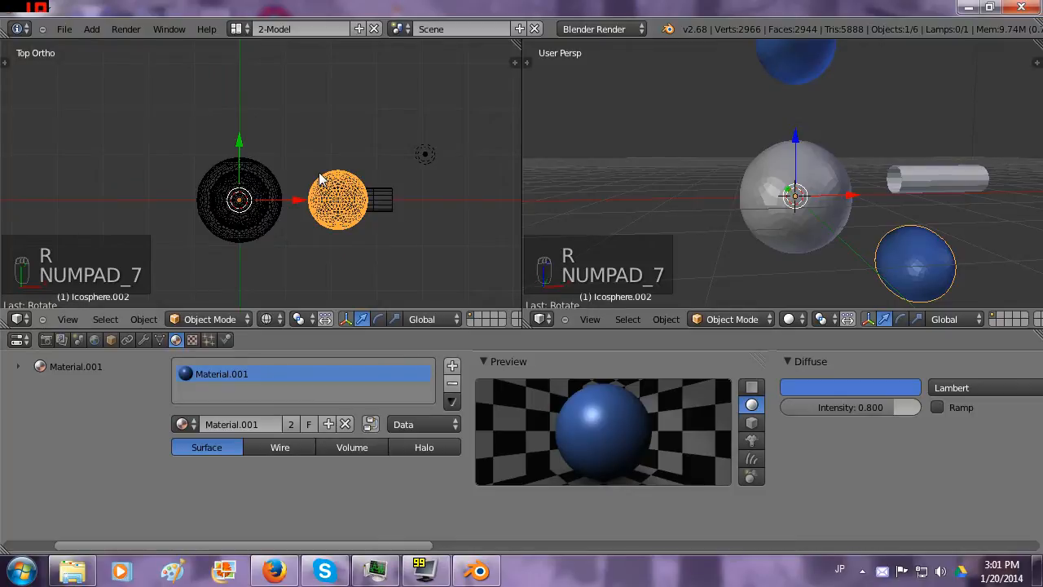
pyautogui.press('shift+d')
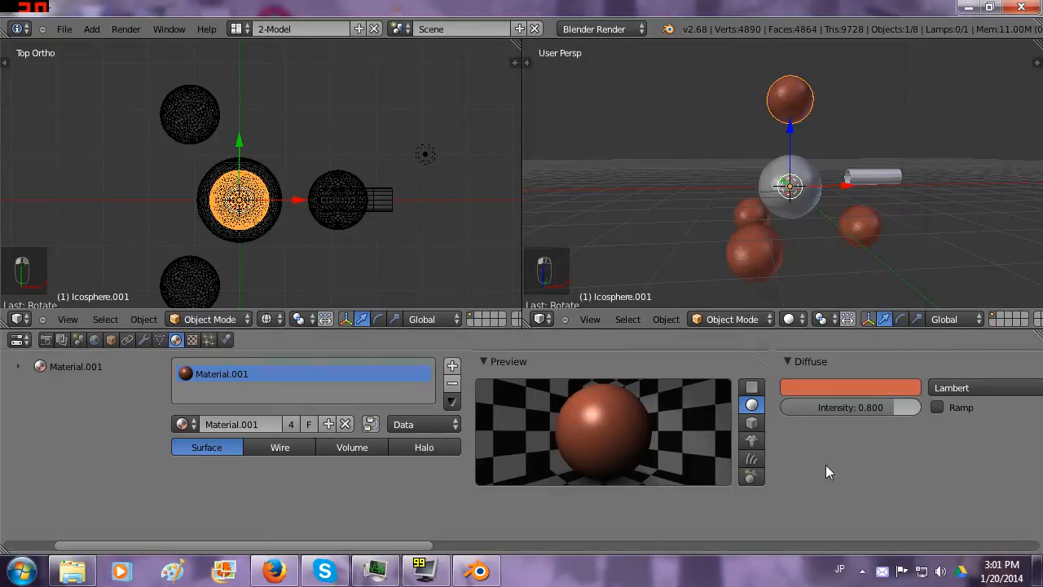
pyautogui.press('ctrl+z')
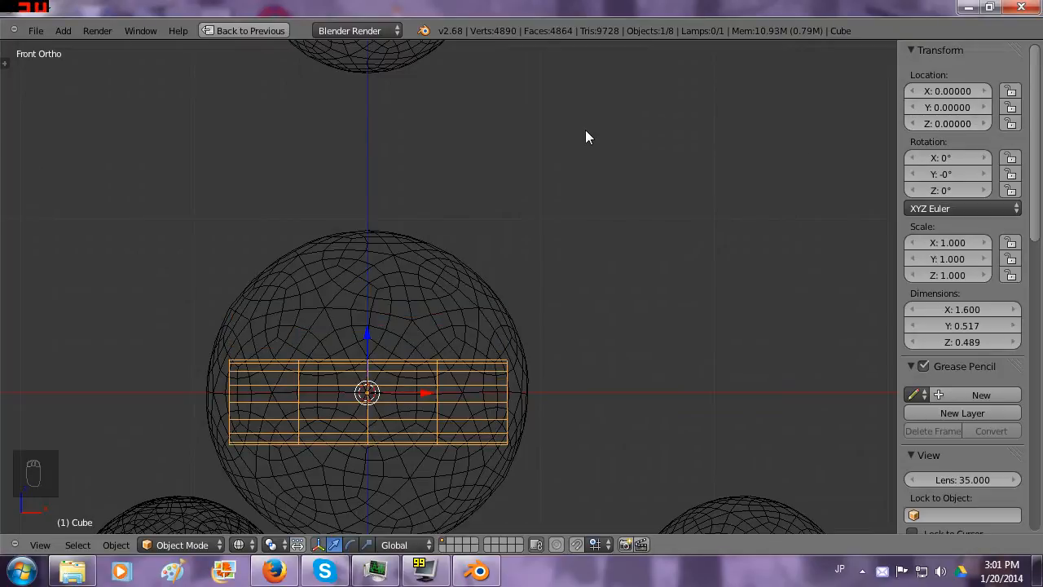
# - Slide the bond box so one end sits at the carbon sphere's centre
pyautogui.press('Tab')
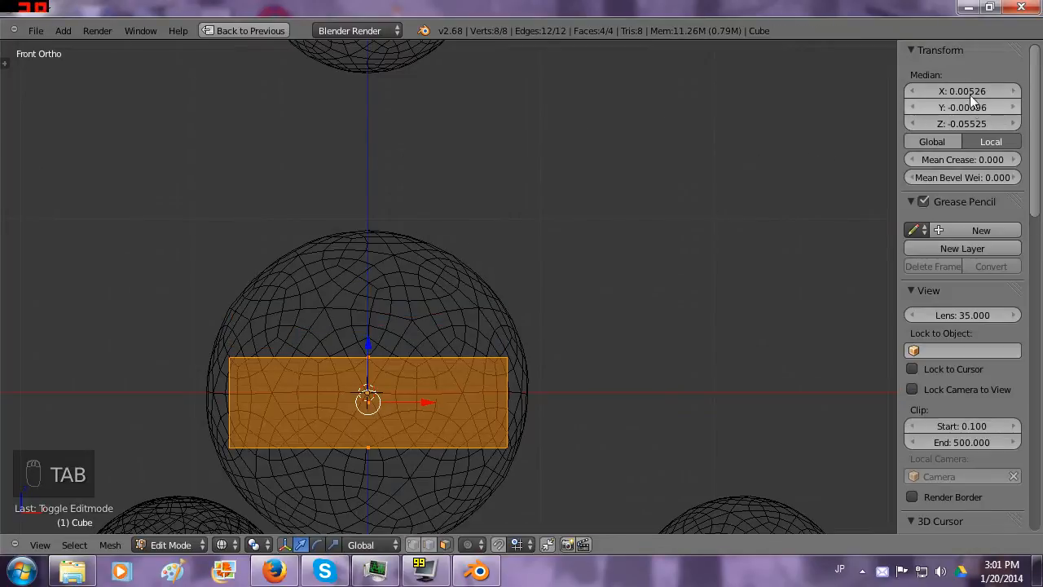
pyautogui.click(962, 108)
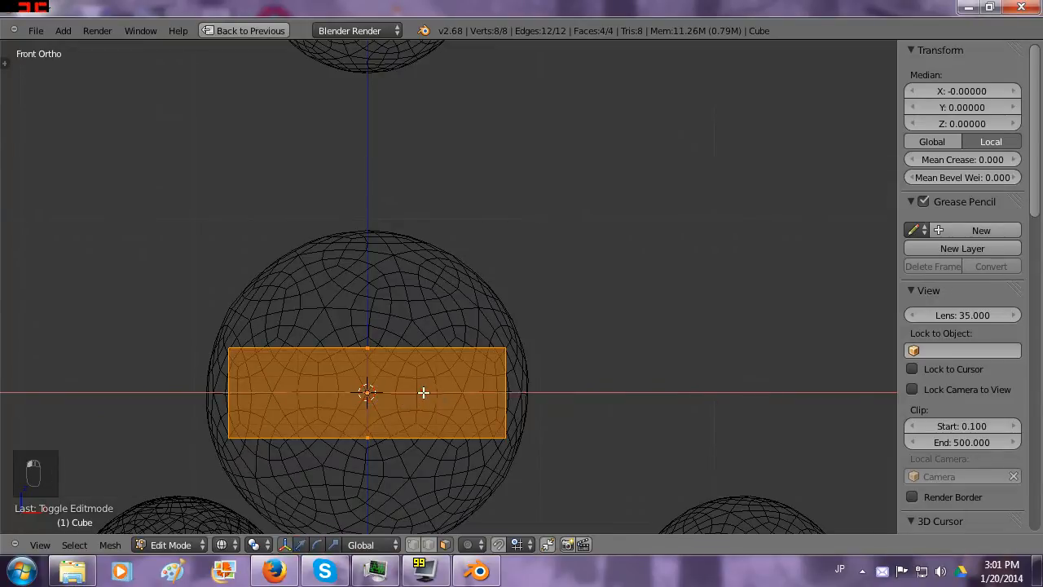
pyautogui.moveTo(367, 393); pyautogui.dragTo(651, 392)
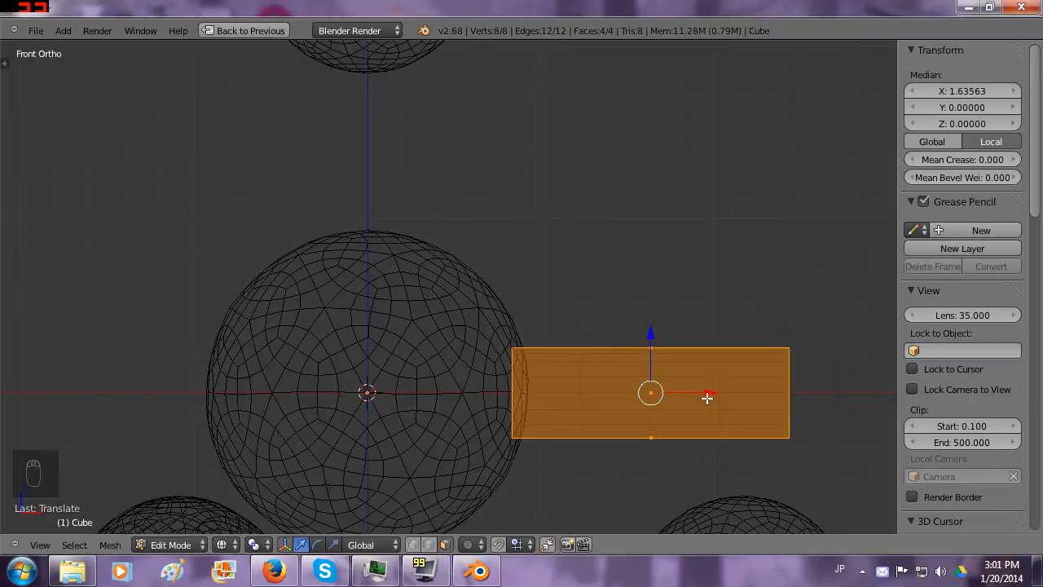
# - Rotate the bond upright toward the top sphere and duplicate it for the next hydrogen
pyautogui.press('Tab')
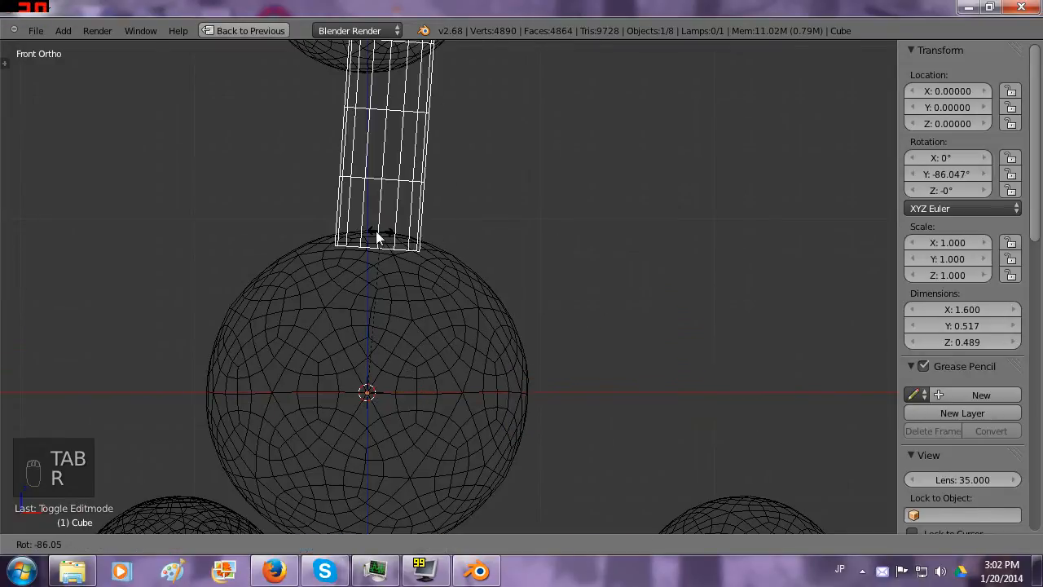
pyautogui.press('ctrl+z')
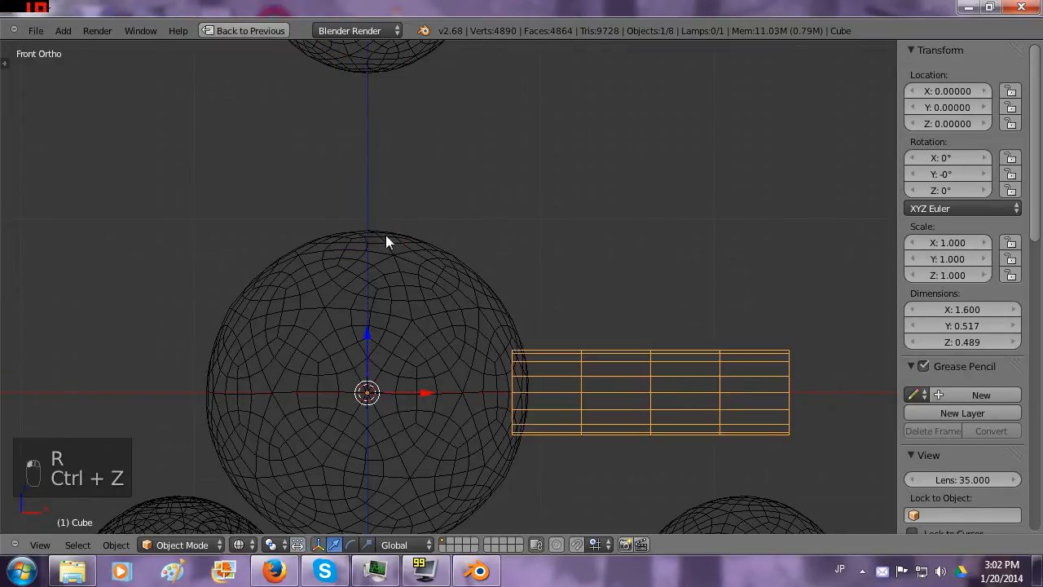
pyautogui.press('Tab')
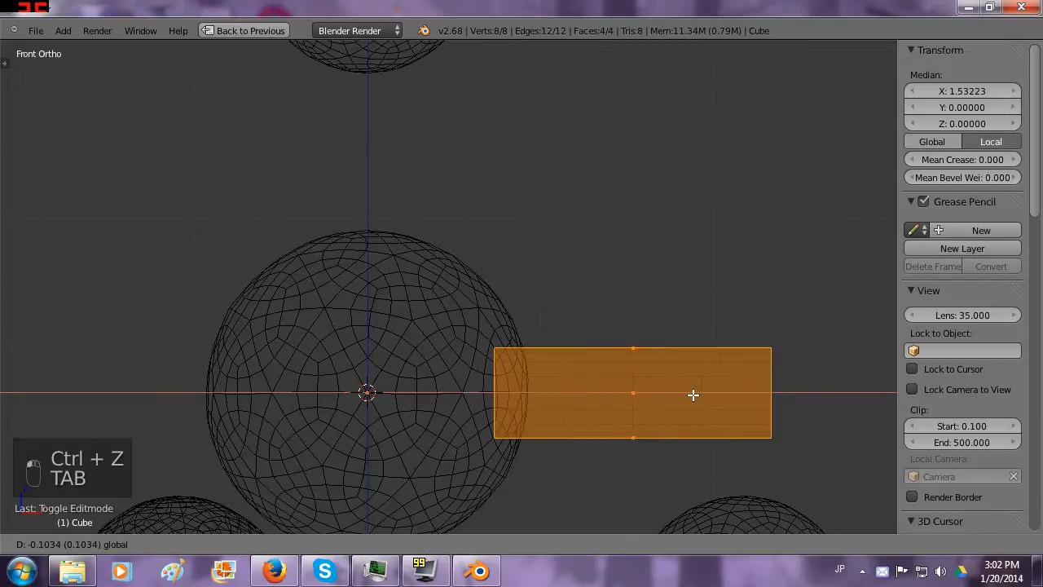
pyautogui.press('TAB')
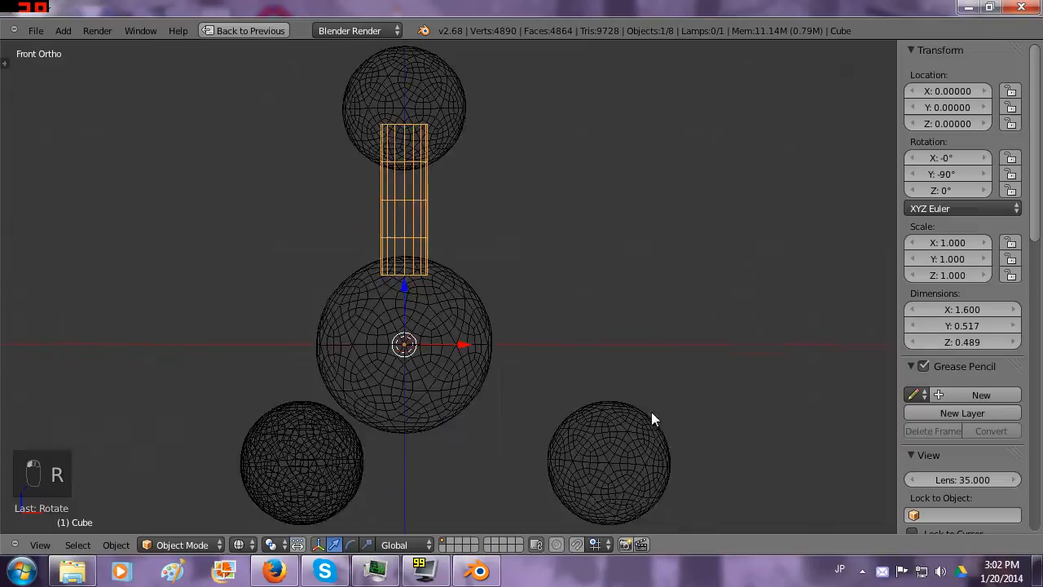
pyautogui.press('shift+d')
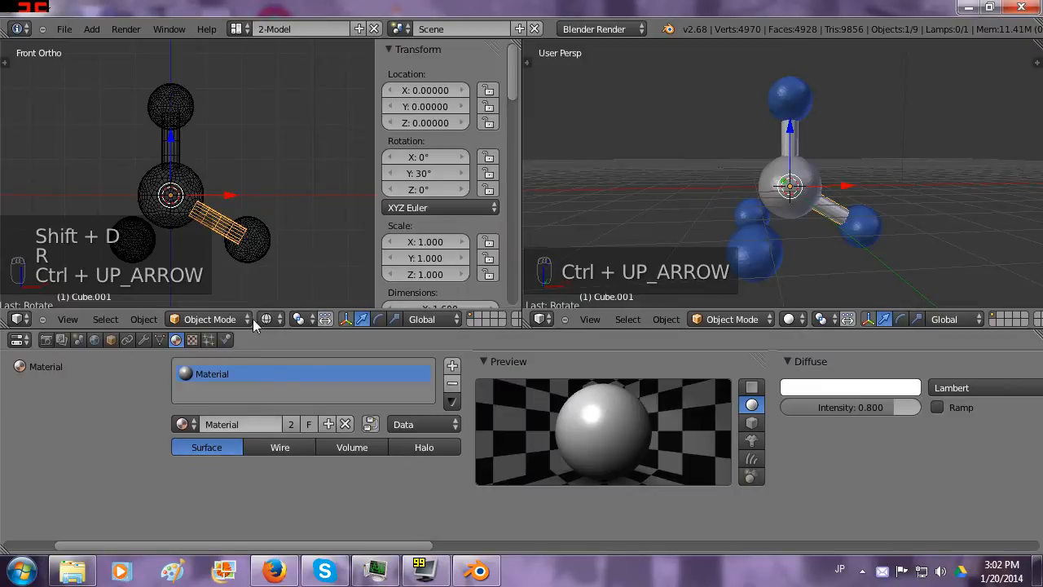
pyautogui.moveTo(433, 329)
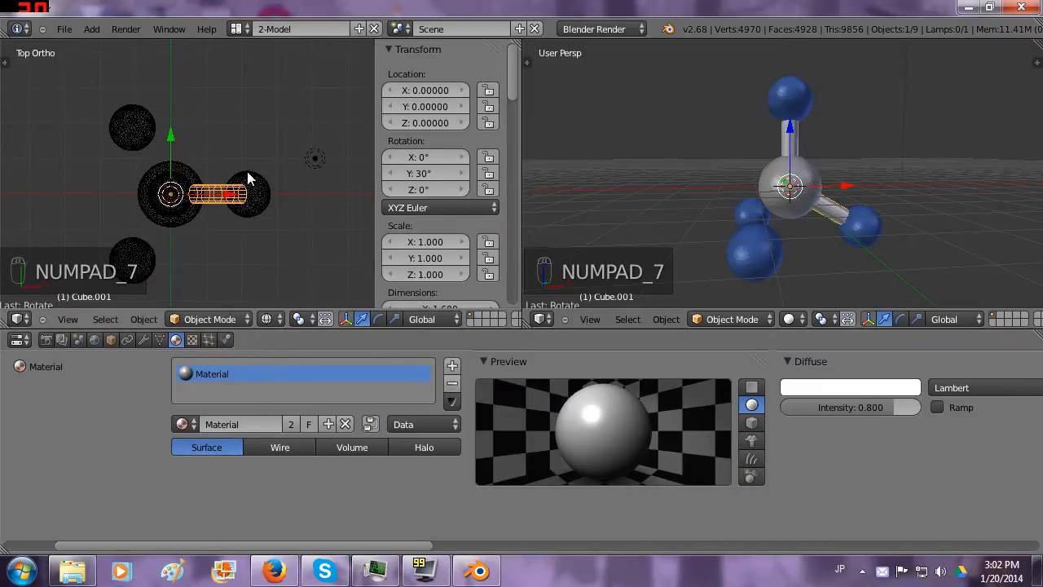
# - Duplicate the bond and rotate the copies onto the remaining three hydrogens
pyautogui.press('shift+d')
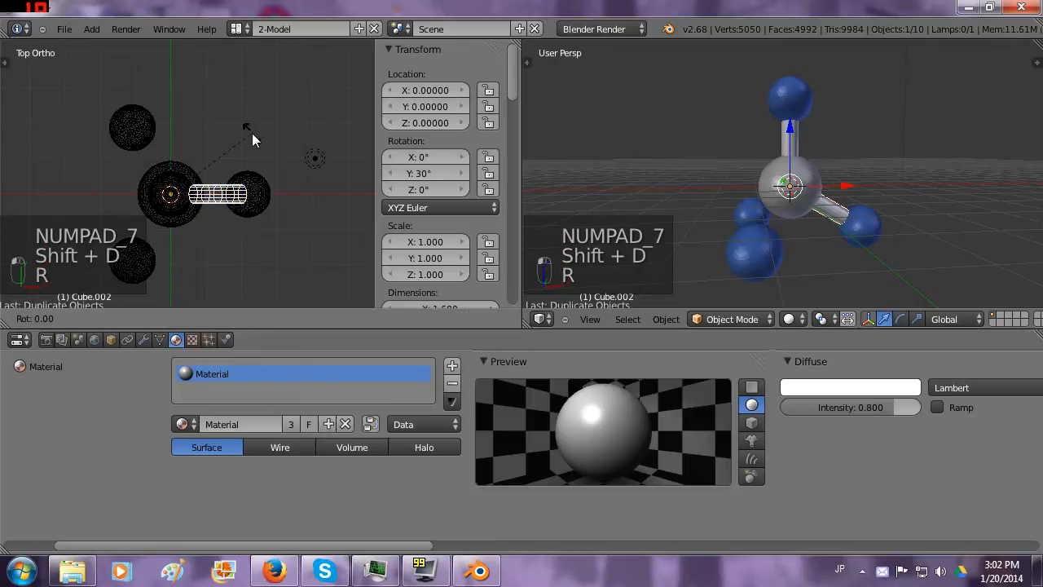
pyautogui.press('r')
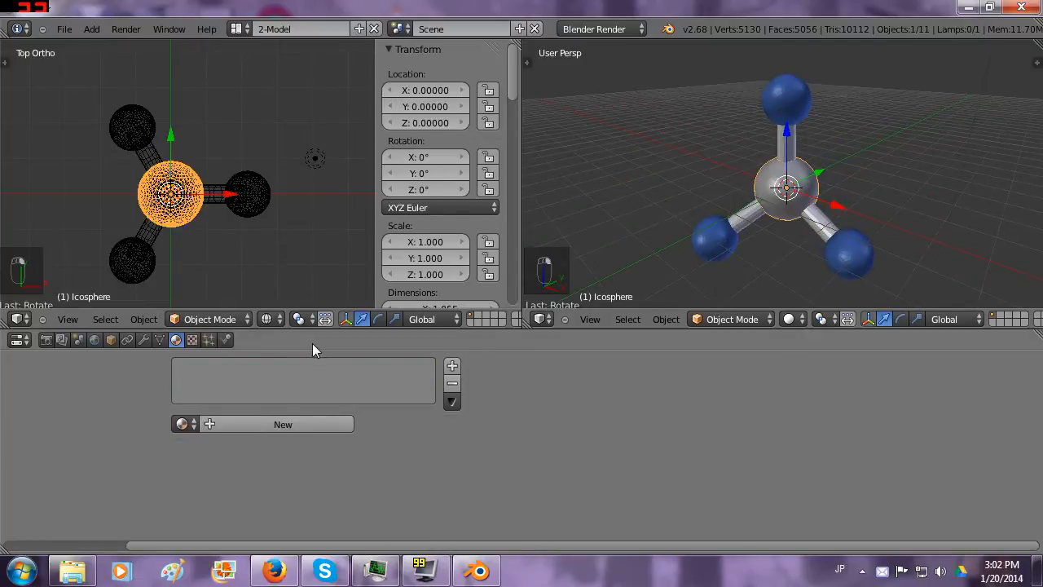
# - Give the carbon sphere a new black material and switch the render engine to Cycles
pyautogui.click(284, 423)
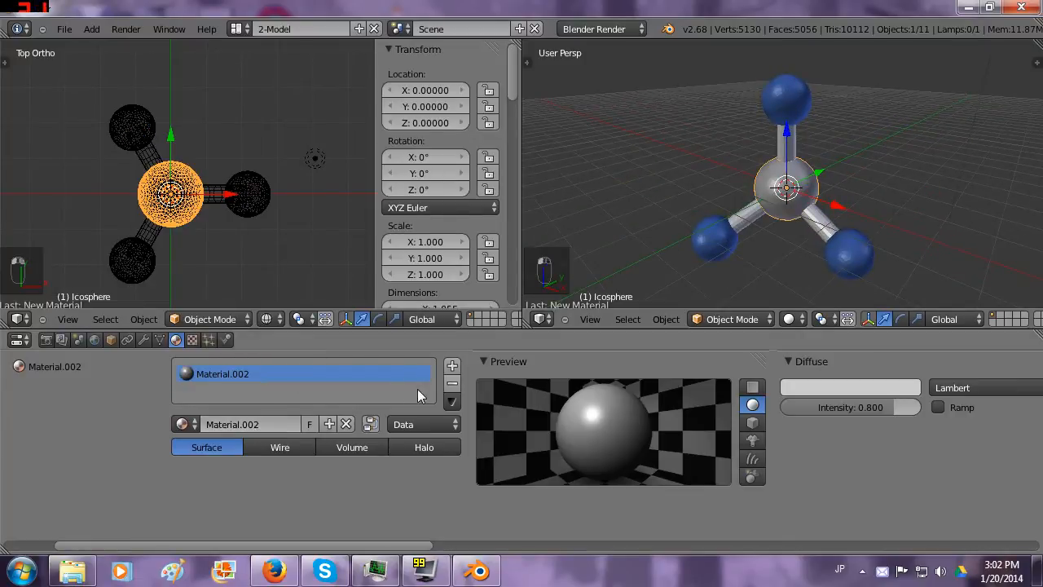
pyautogui.click(850, 388)
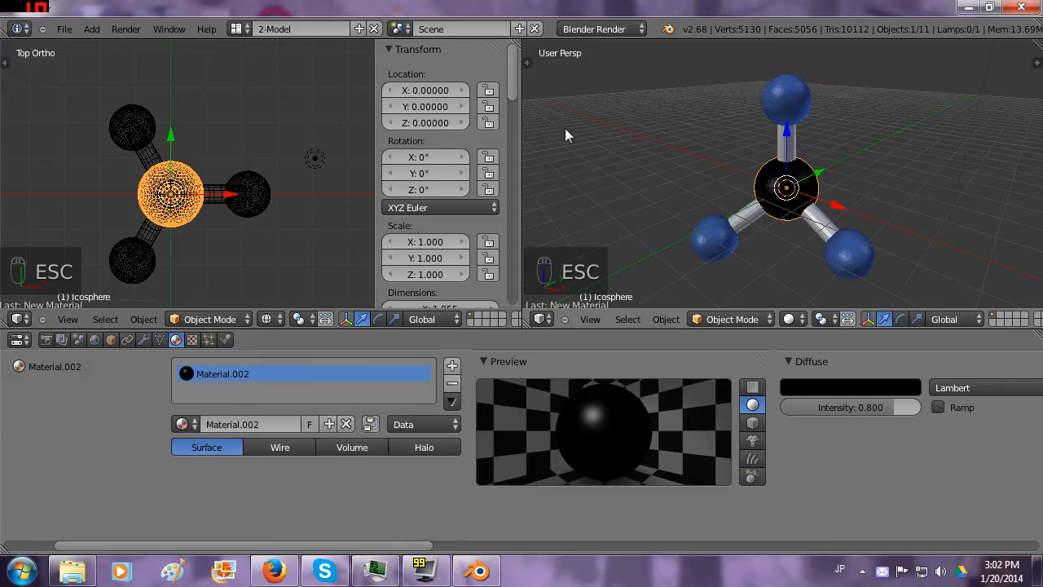
pyautogui.click(600, 30)
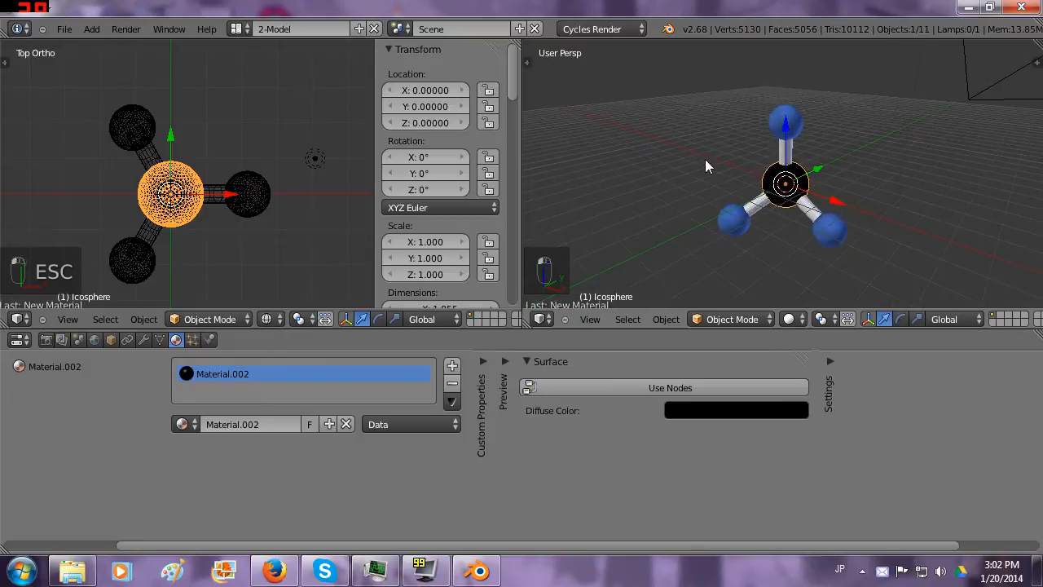
# - Show a rendered Cycles preview in the viewport and set the world background colour to black
pyautogui.click(789, 318)
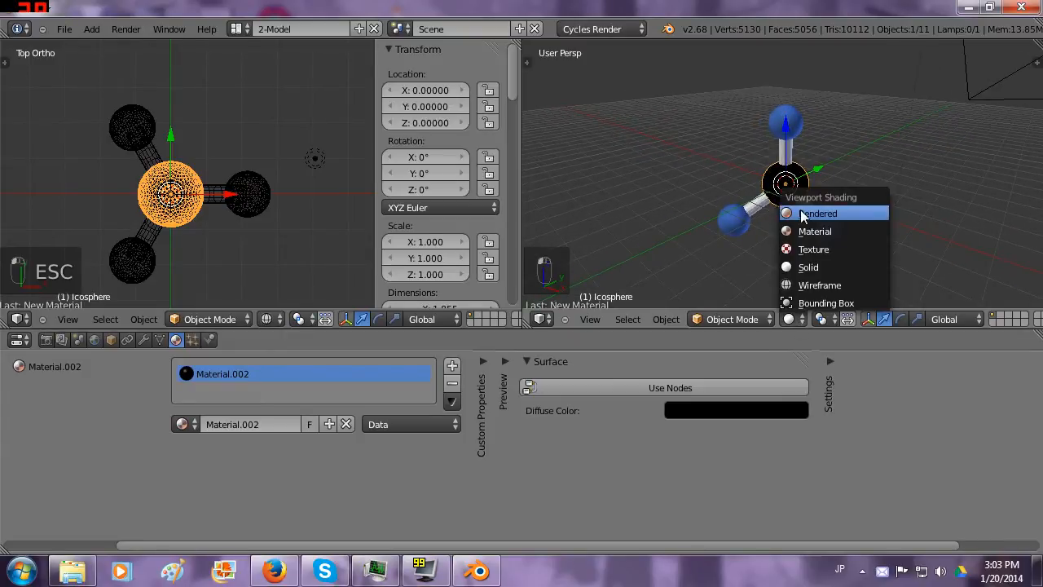
pyautogui.click(818, 212)
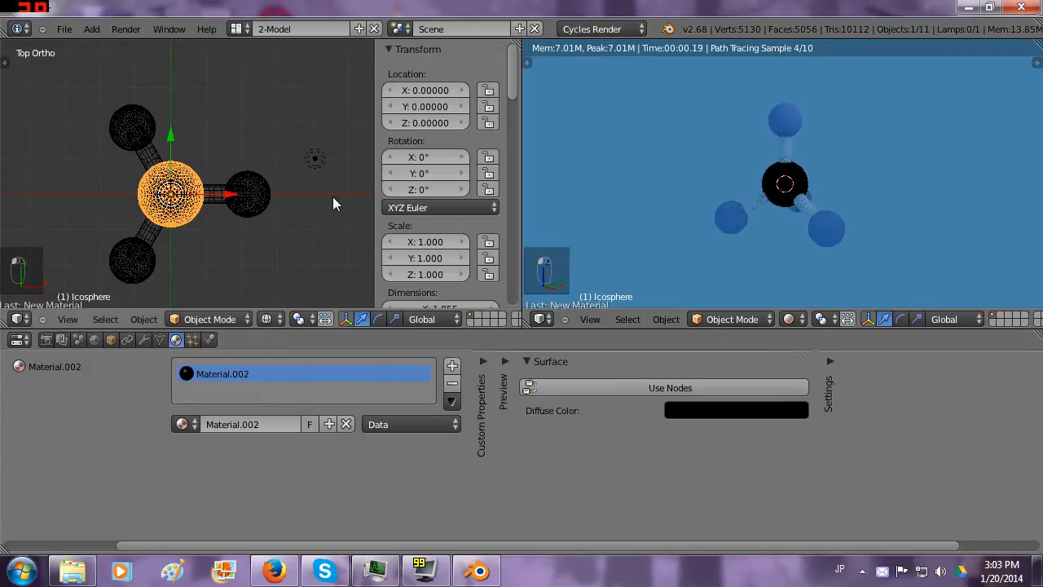
pyautogui.click(94, 340)
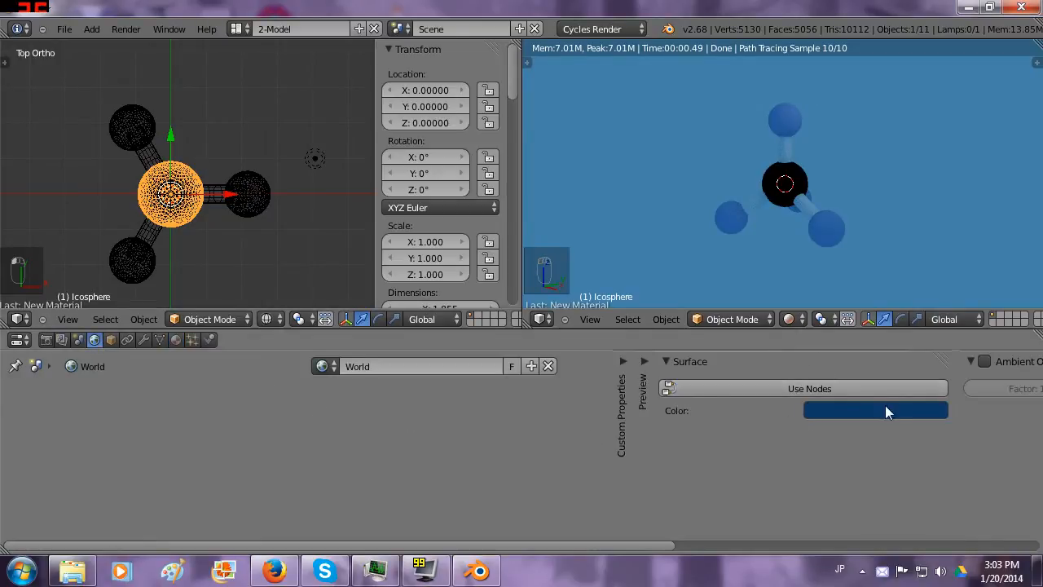
pyautogui.moveTo(880, 413)
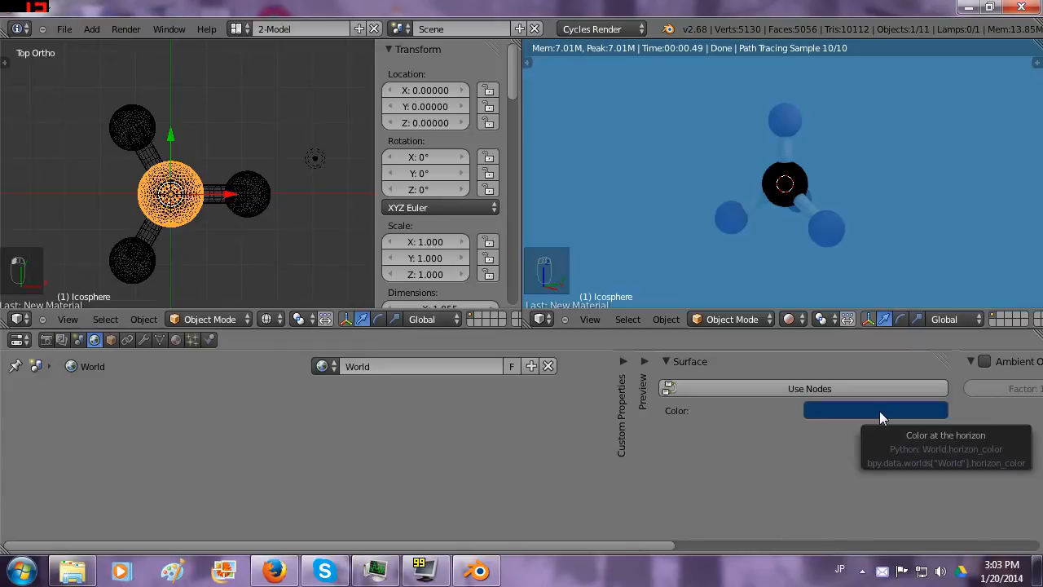
pyautogui.click(875, 410)
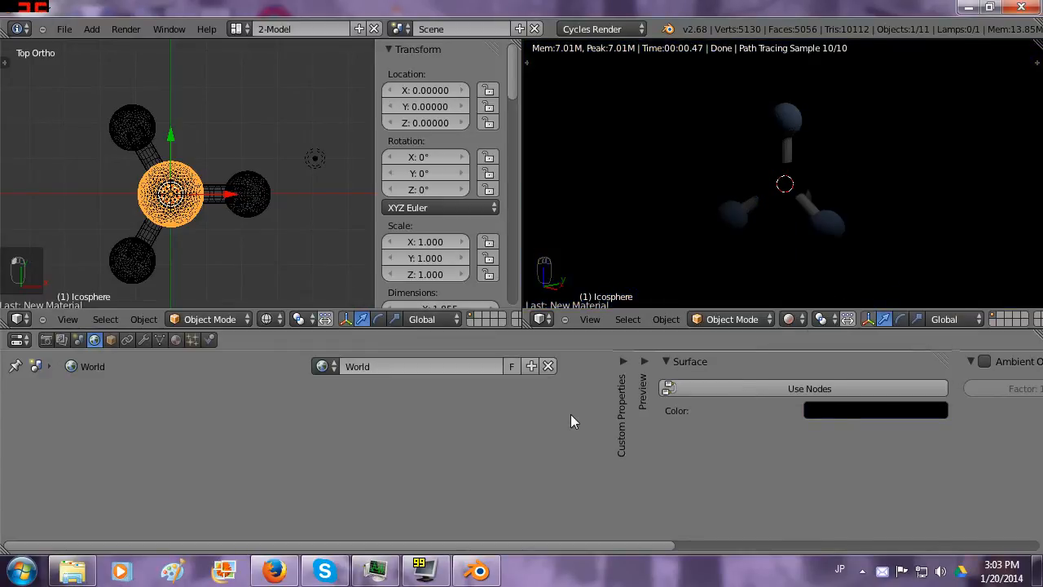
pyautogui.click(316, 158)
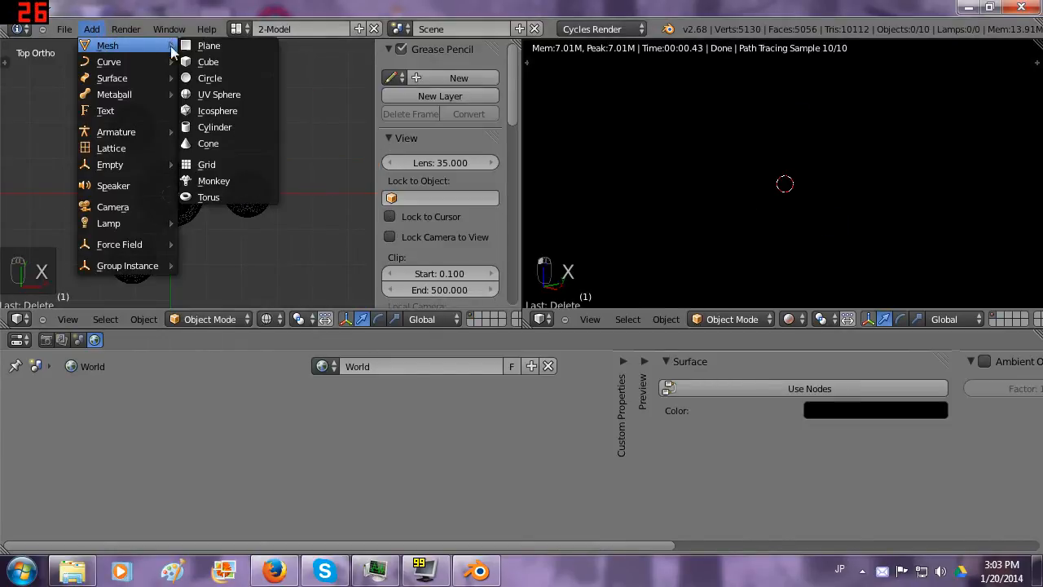
# - Add a plane and give its material an Emission surface so it lights the scene
pyautogui.click(208, 46)
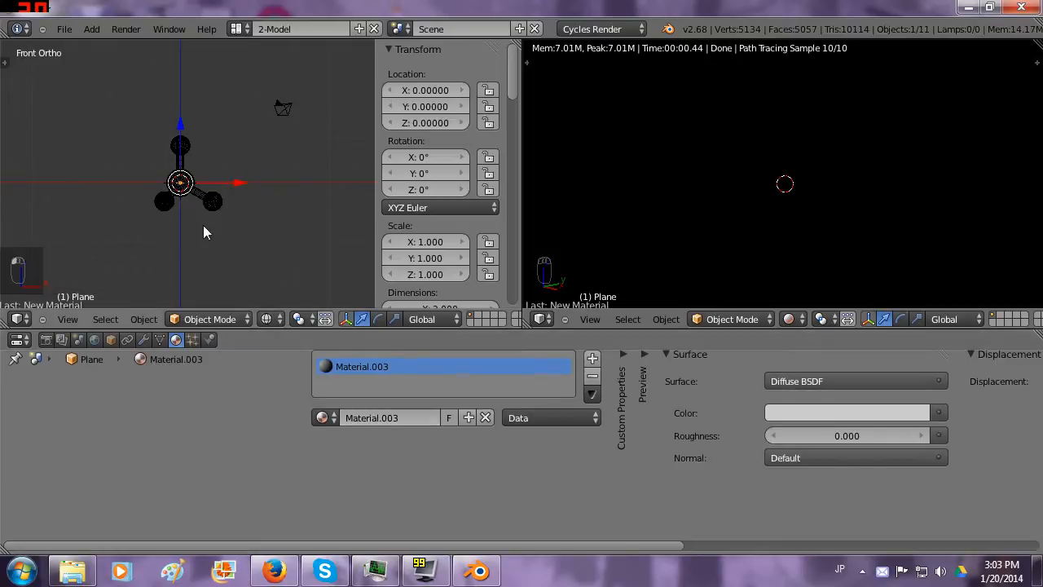
pyautogui.click(855, 382)
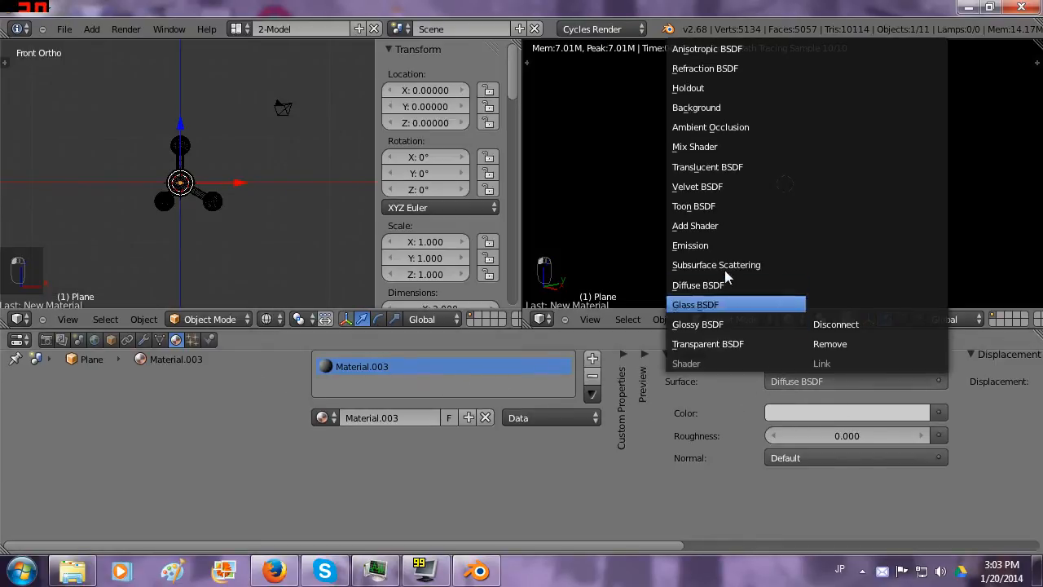
pyautogui.moveTo(717, 235)
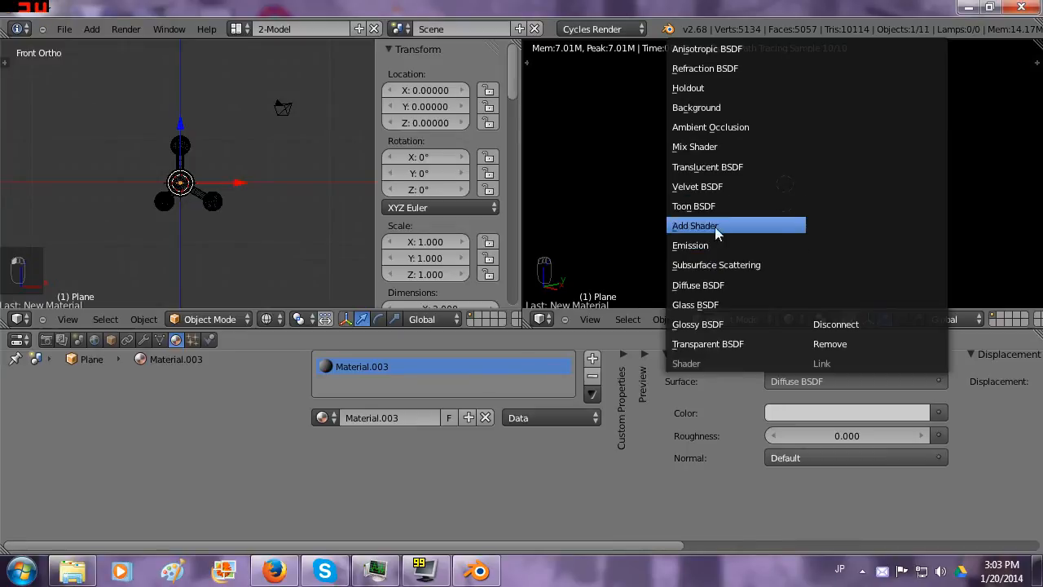
pyautogui.click(690, 245)
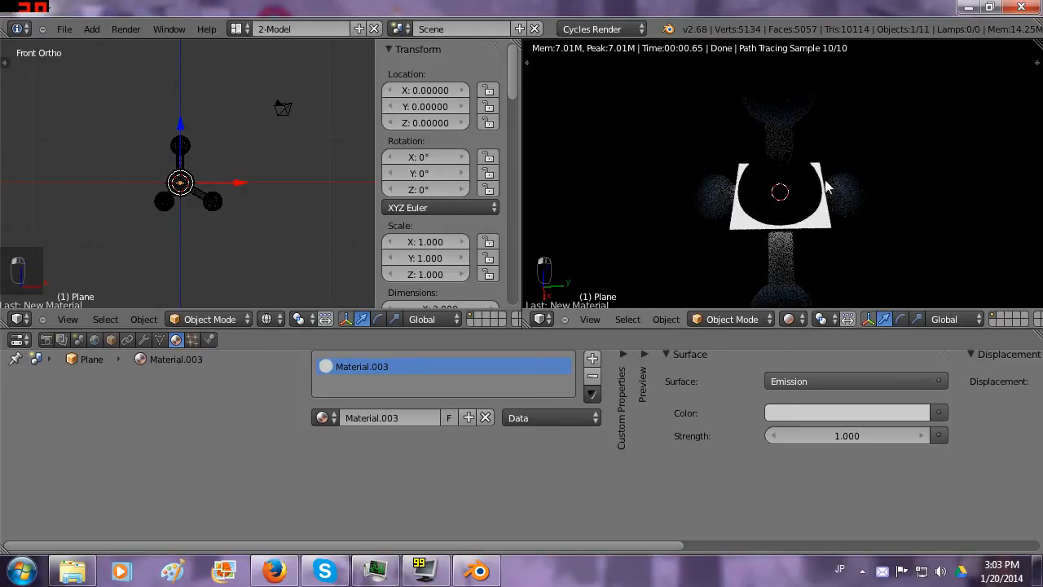
# - Enlarge, raise and tilt the light plane toward the molecule, then duplicate it as a second light
pyautogui.press('s')
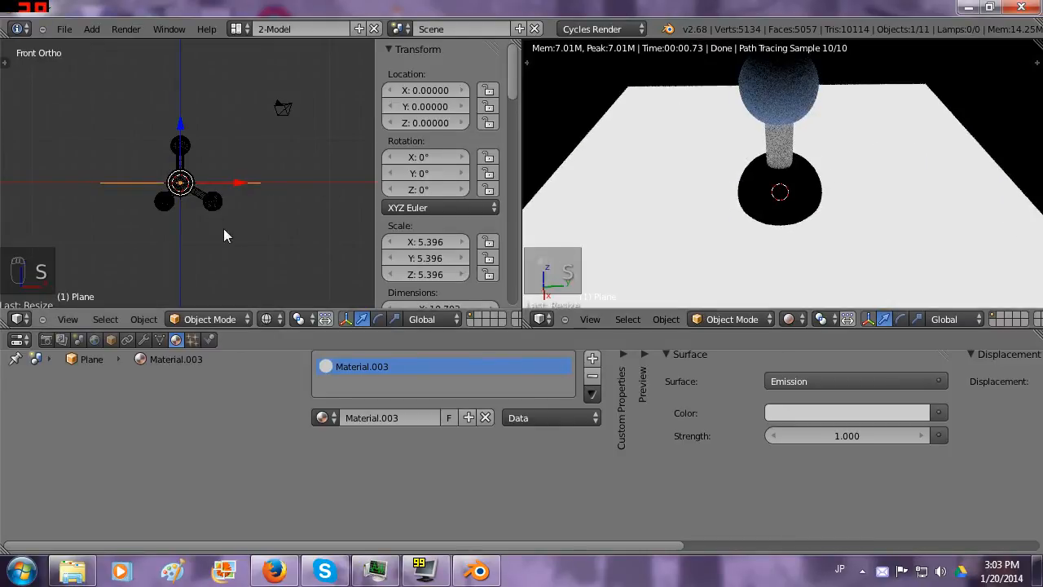
pyautogui.press('g')
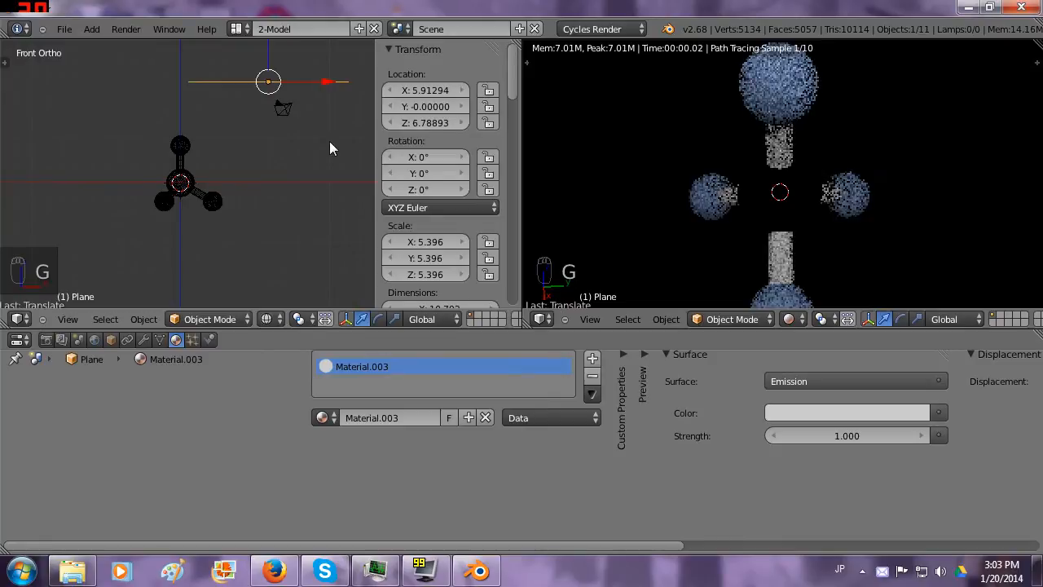
pyautogui.press('r')
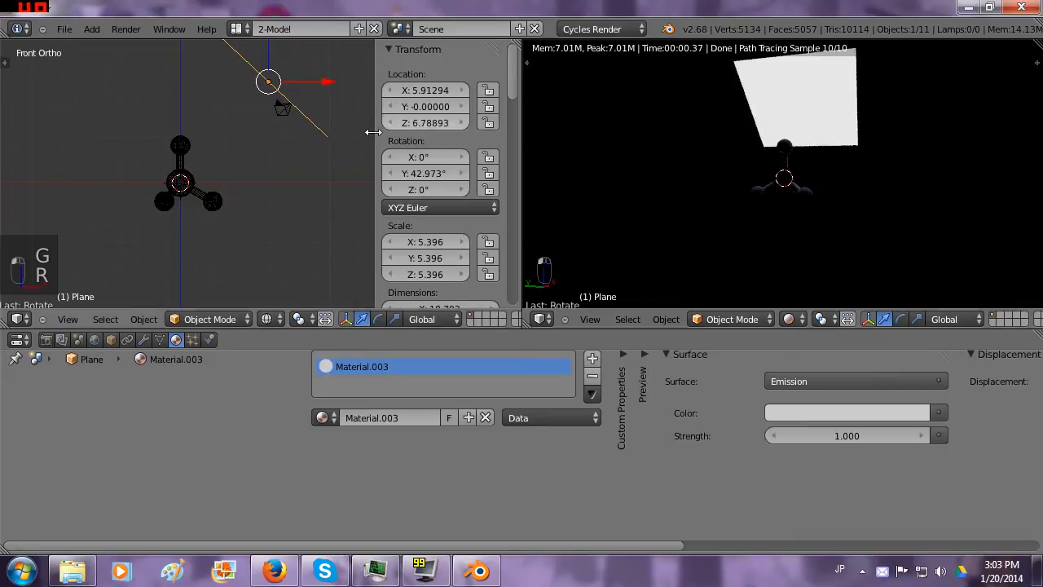
pyautogui.press('s')
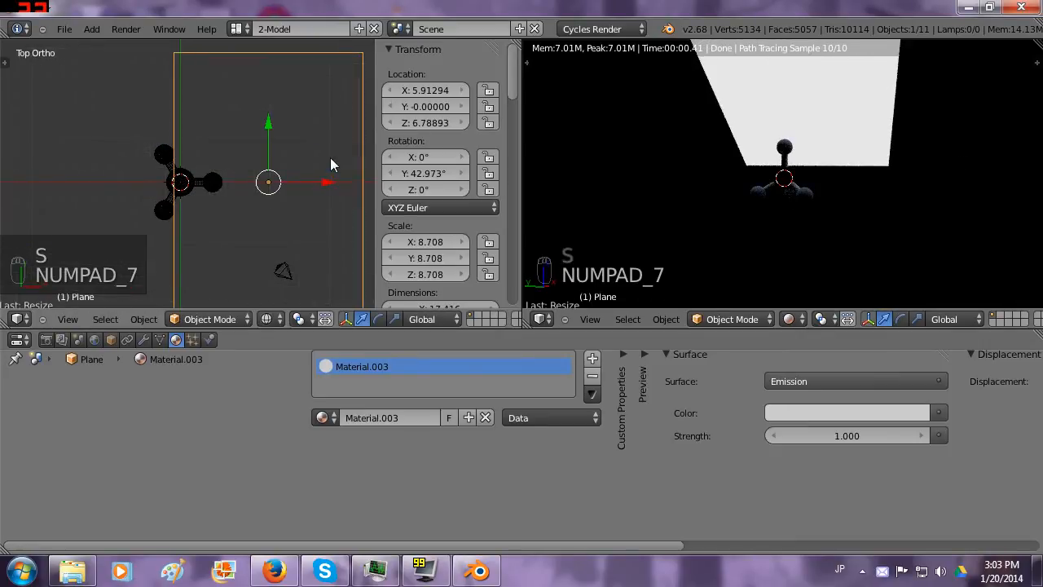
pyautogui.press('g')
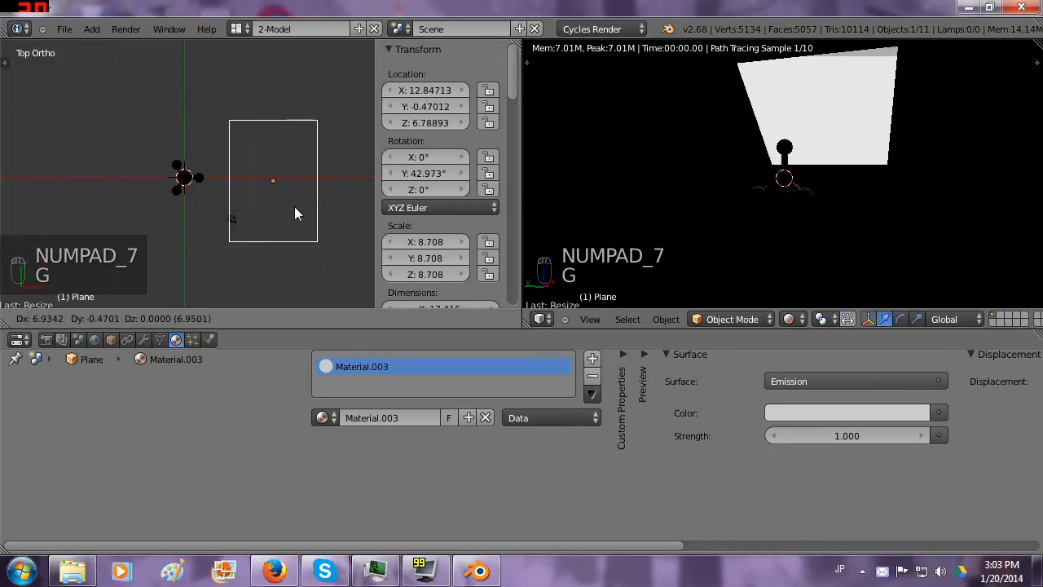
pyautogui.moveTo(333, 237)
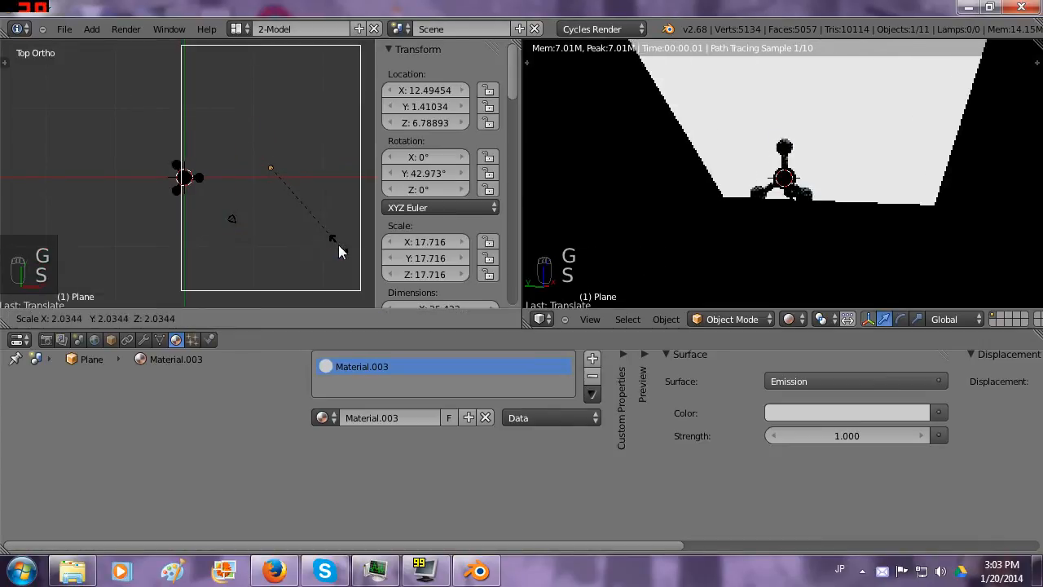
pyautogui.press('shift+d')
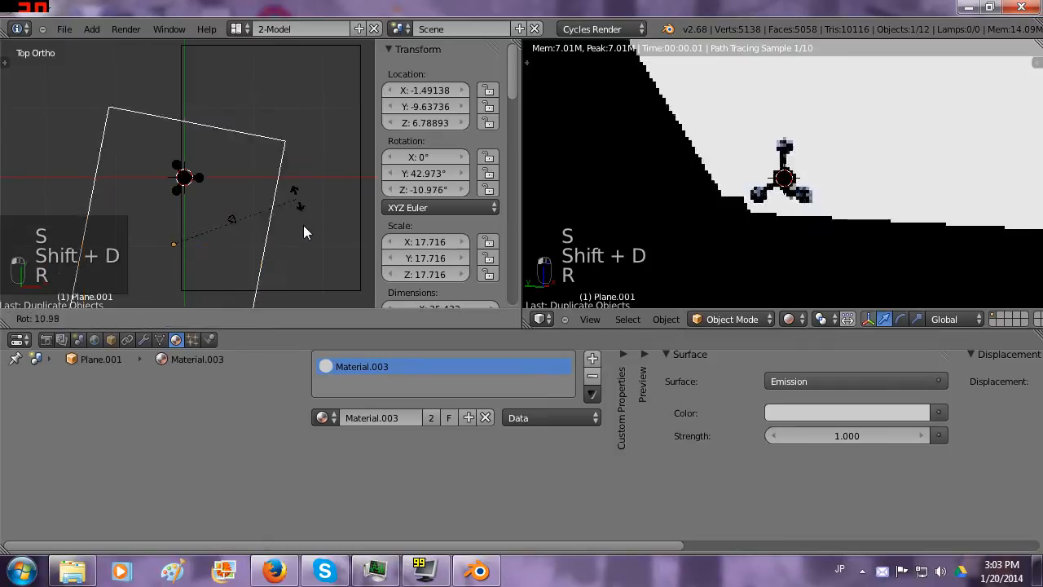
pyautogui.moveTo(189, 280)
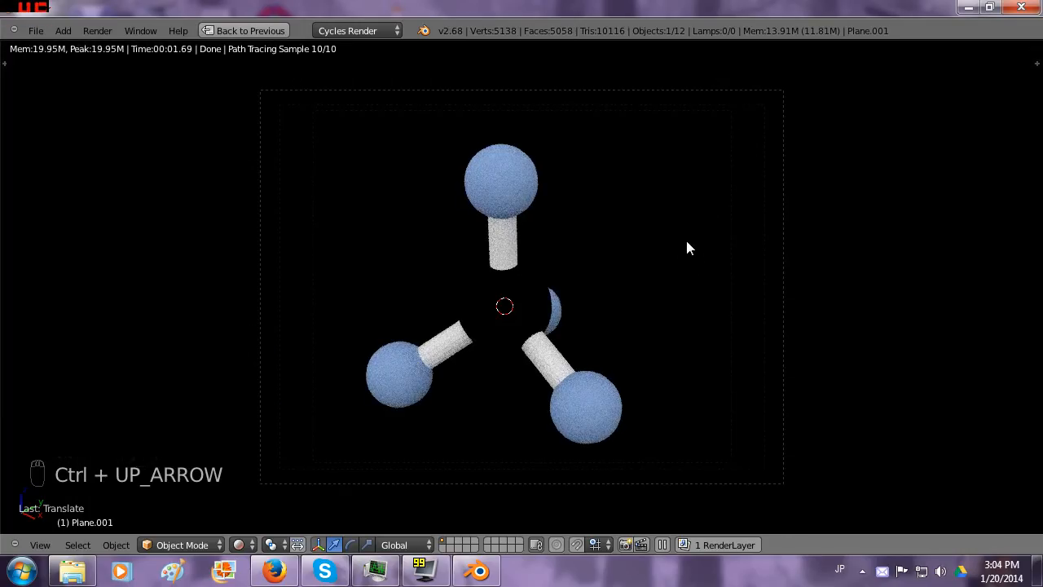
# - Zoom the camera view onto the molecule and start the full Cycles render
pyautogui.press('NUMPAD_PLUS')
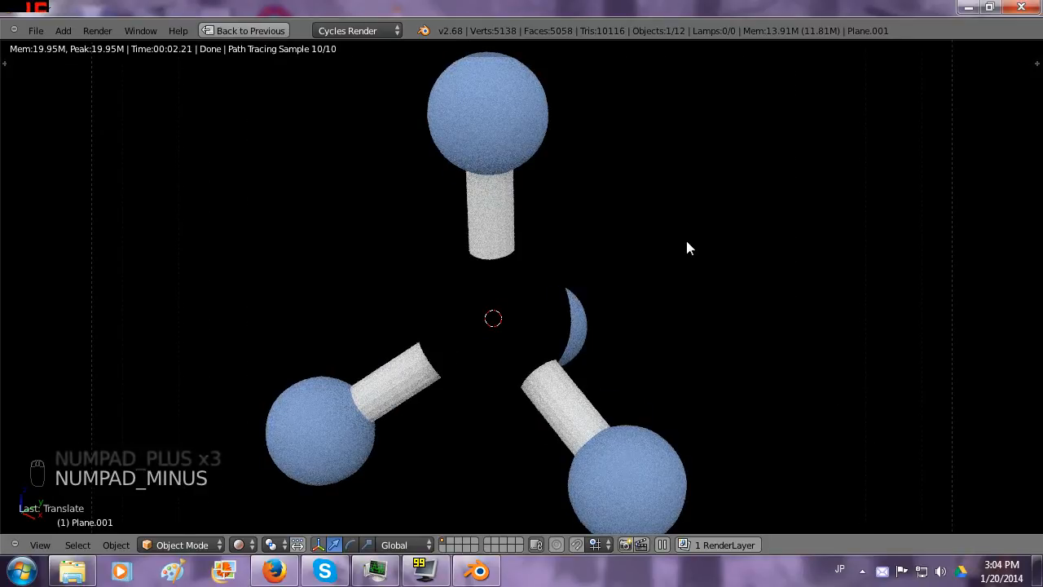
pyautogui.press('ctrl+up')
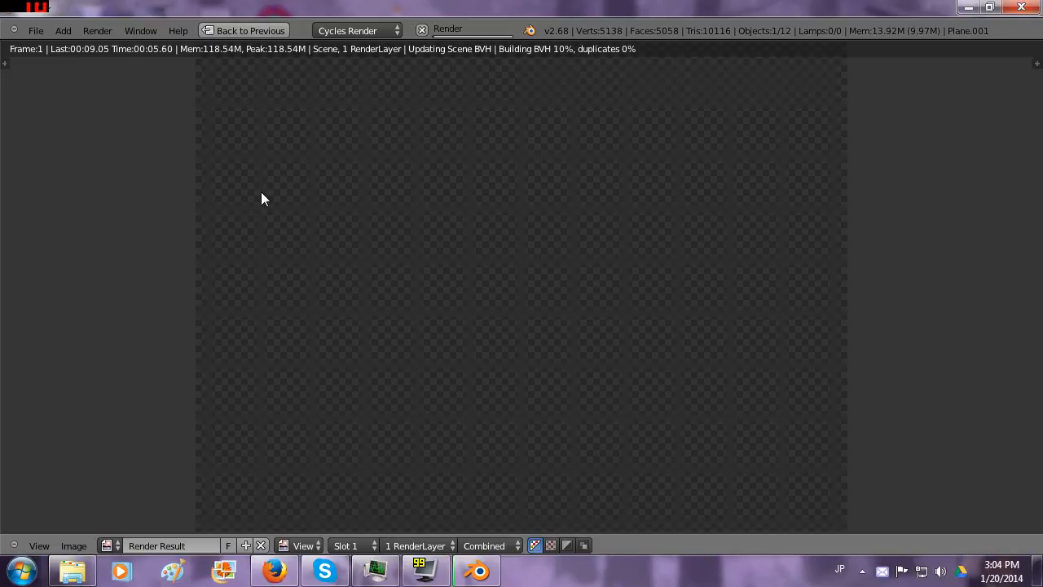
pyautogui.moveTo(562, 59)
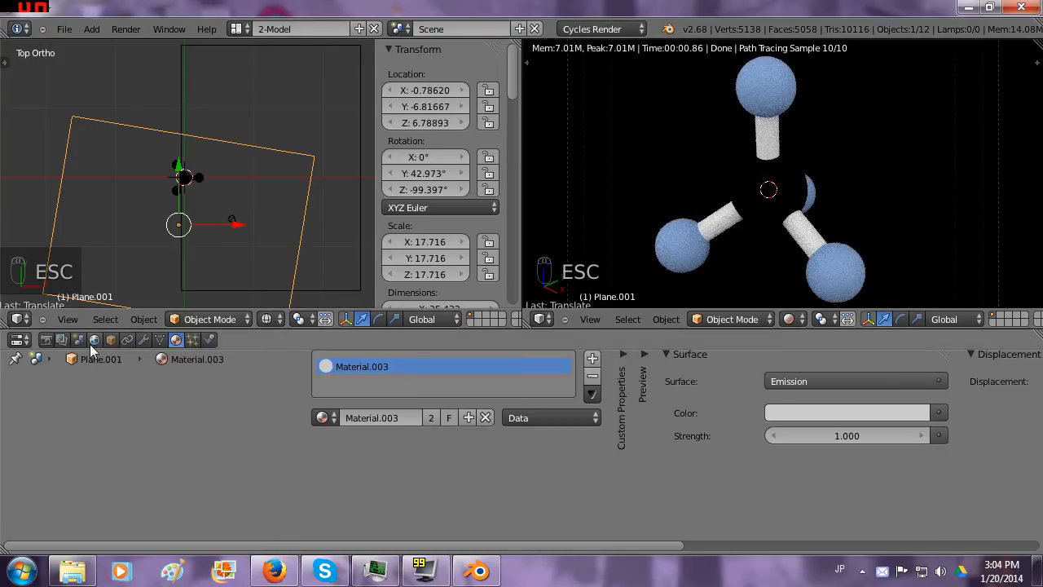
# - Set the World background colour to blue (R 0.2, G 0.2, B 0.531)
pyautogui.click(850, 412)
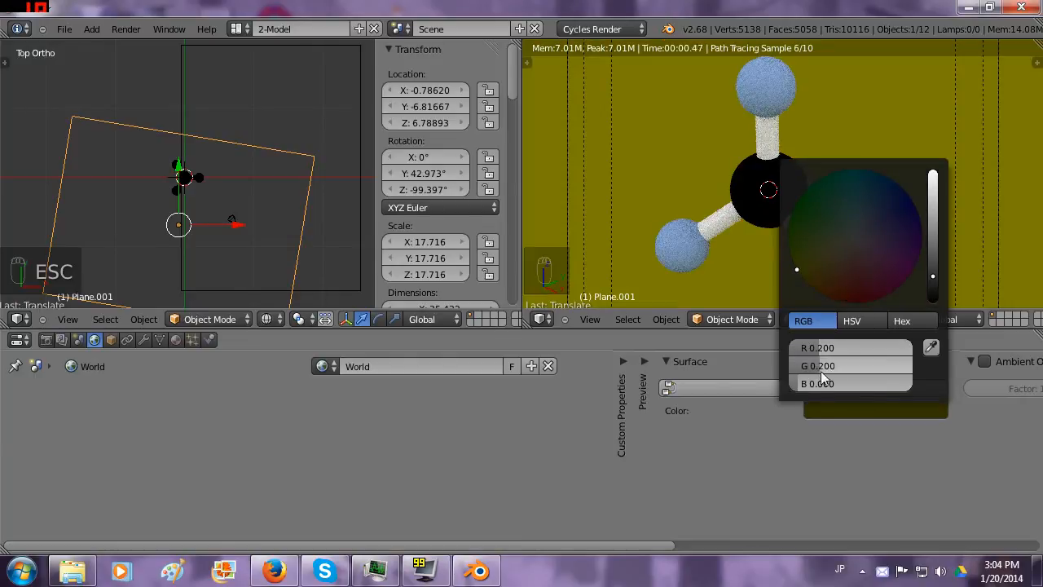
pyautogui.click(867, 228)
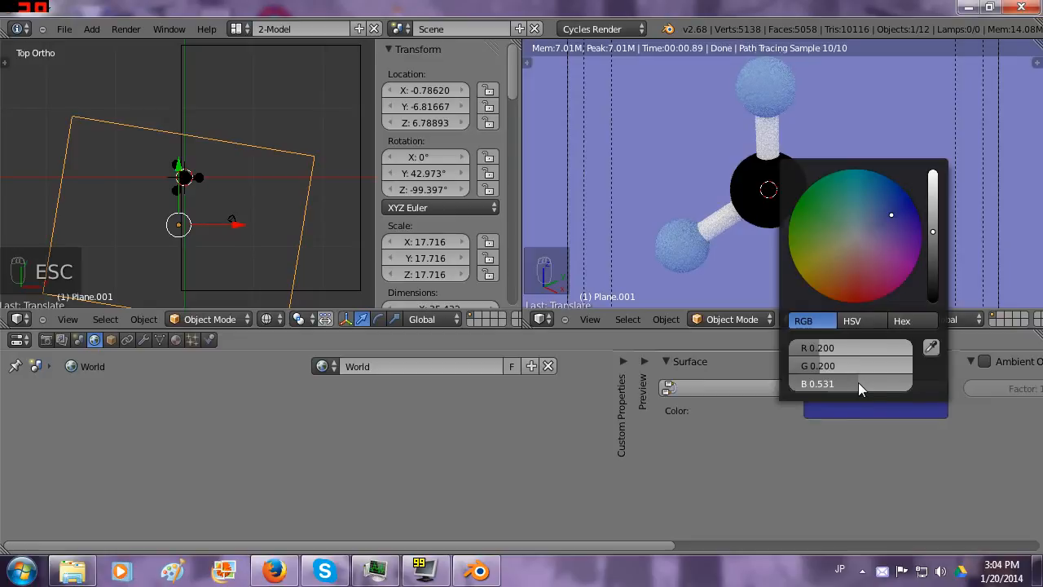
pyautogui.click(346, 280)
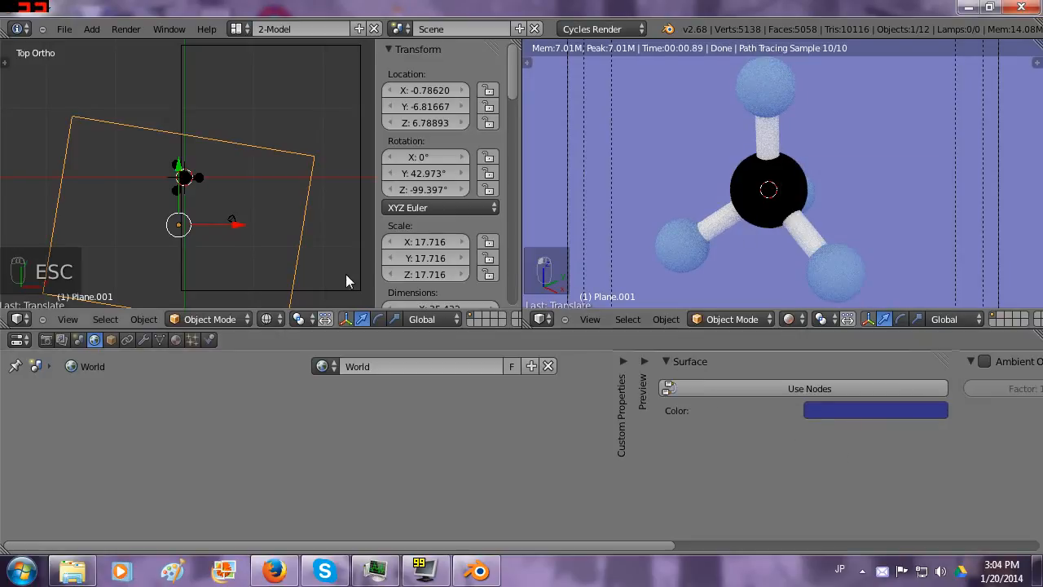